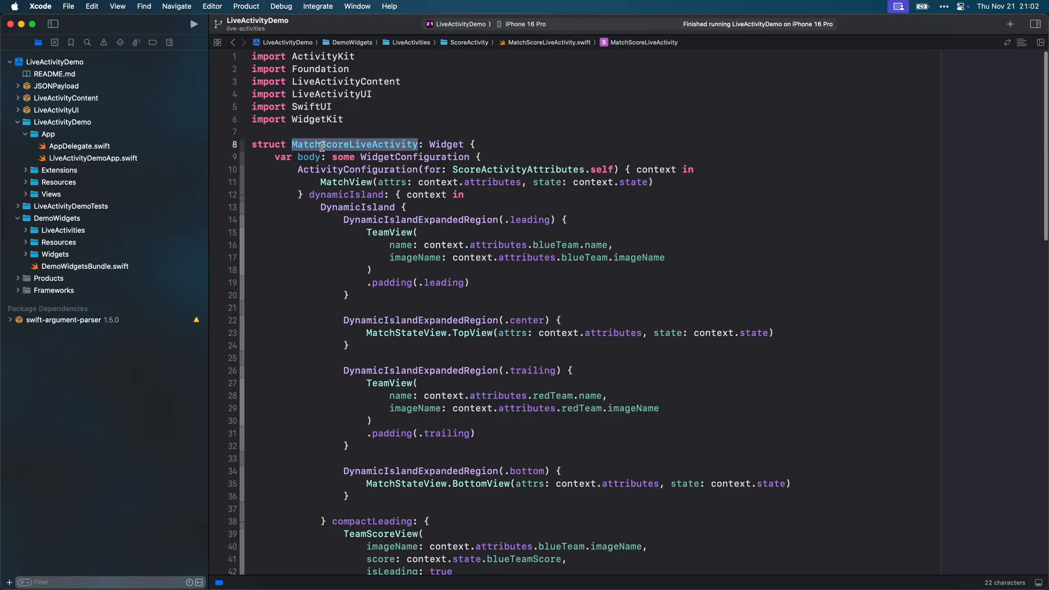
Step: Advance to the slide showing the Man United vs Arsenal 2–1 Lock Screen Live Activity
scroll("down", 3)
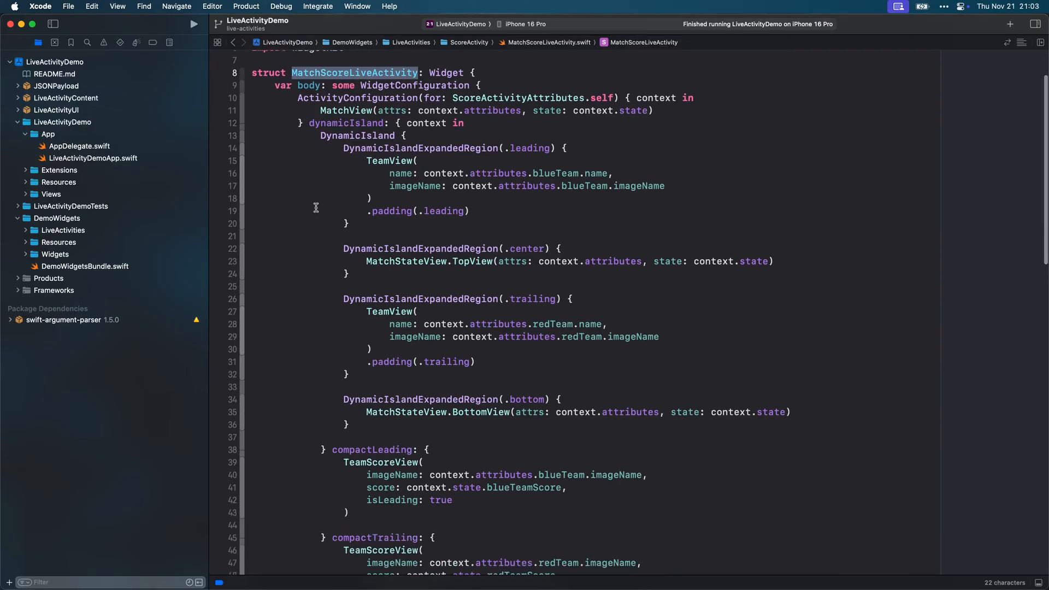
left_click(629, 108)
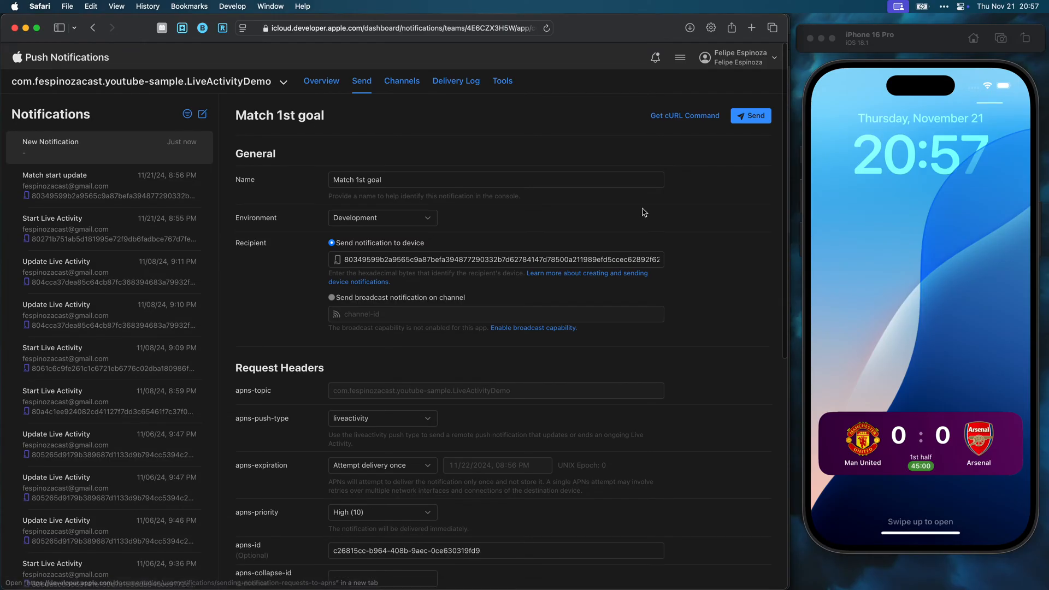
left_click(751, 116)
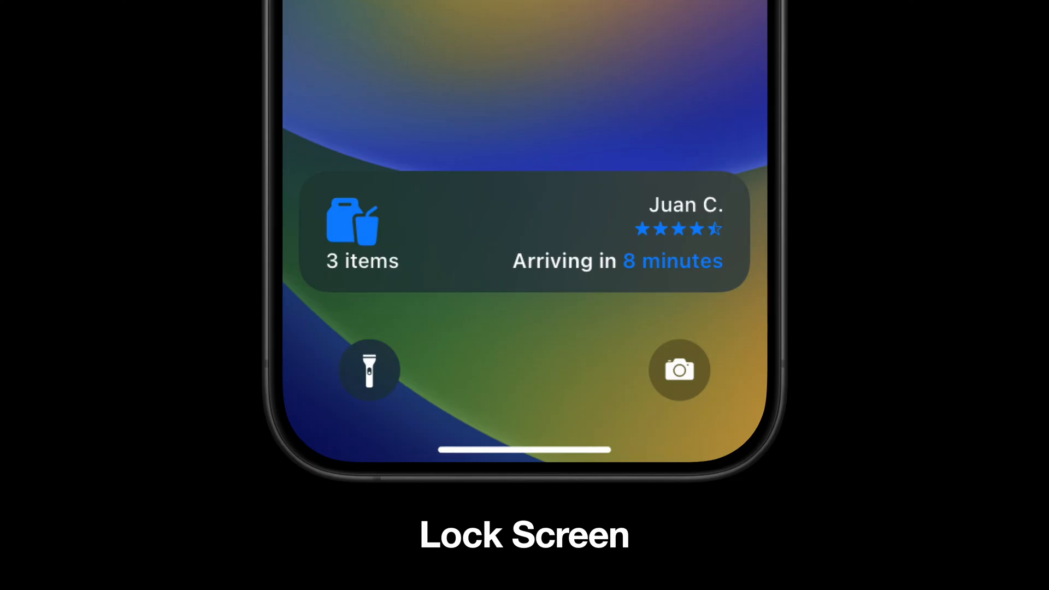
scroll("down", 3)
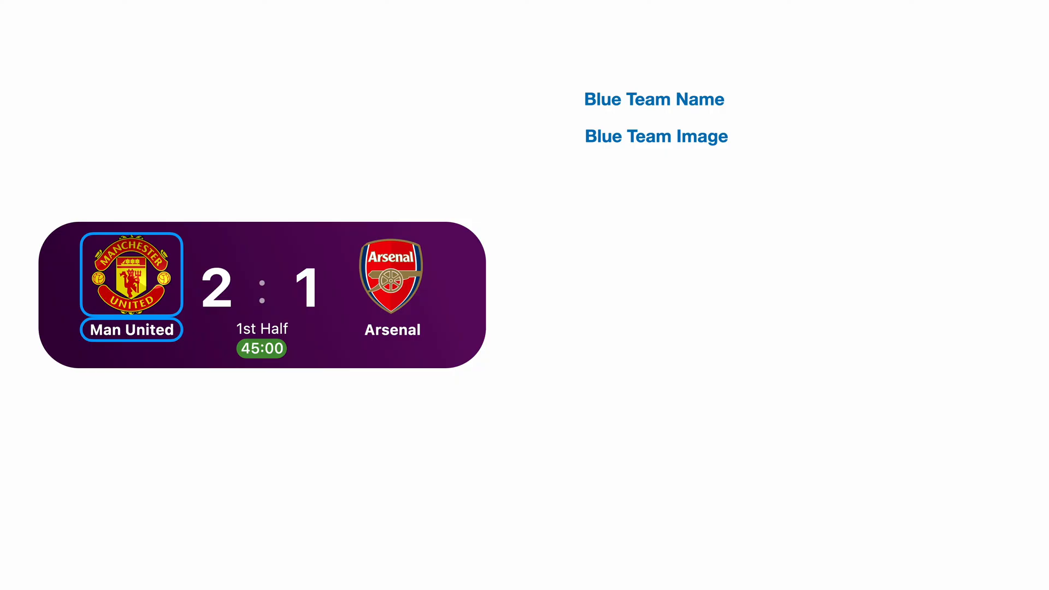
Step: Step the scoreboard builds mapping team names, images and scores to ScoreActivityAttributes and ContentState
left_click(392, 275)
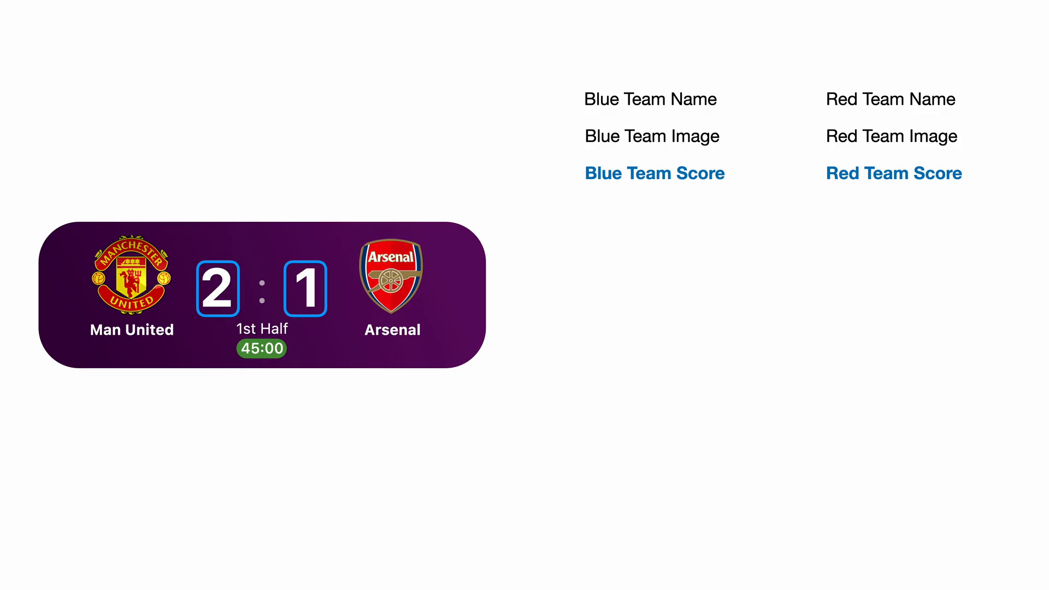
left_click(262, 337)
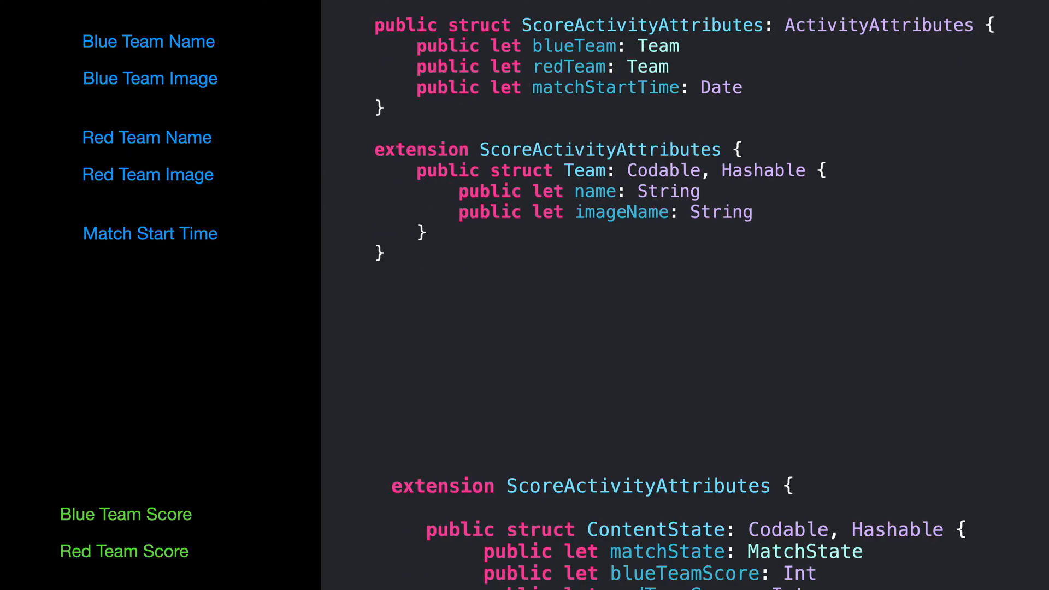
Step: Show DemoWidgetsBundle.swift in Xcode, registering MatchScoreLiveActivity alongside DemoWidgets
scroll("down", 3)
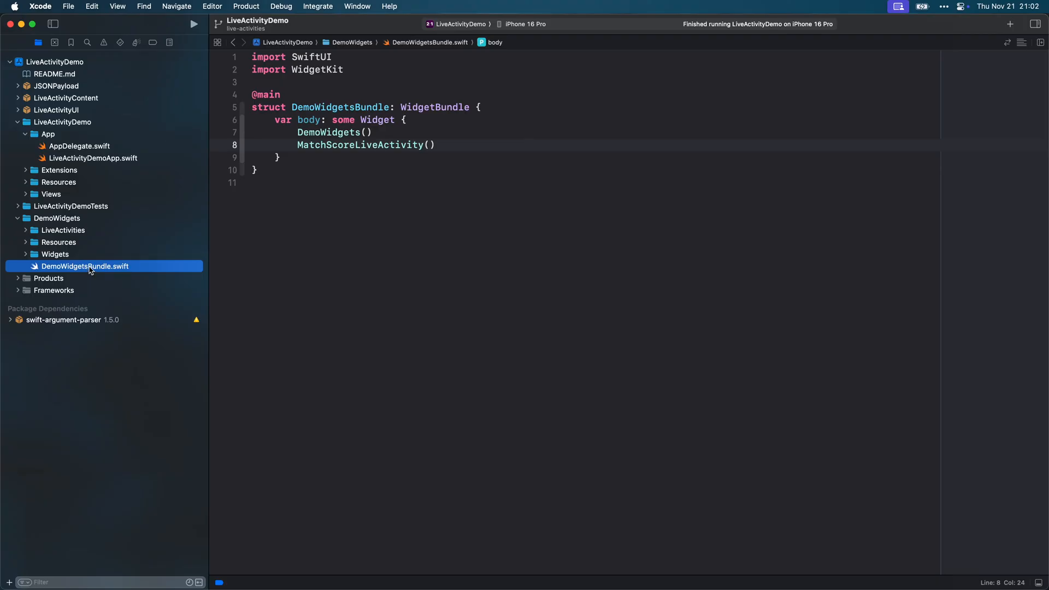
Step: Open MatchScoreLiveActivity.swift and step its canvas preview through the next match states
double_click(366, 144)
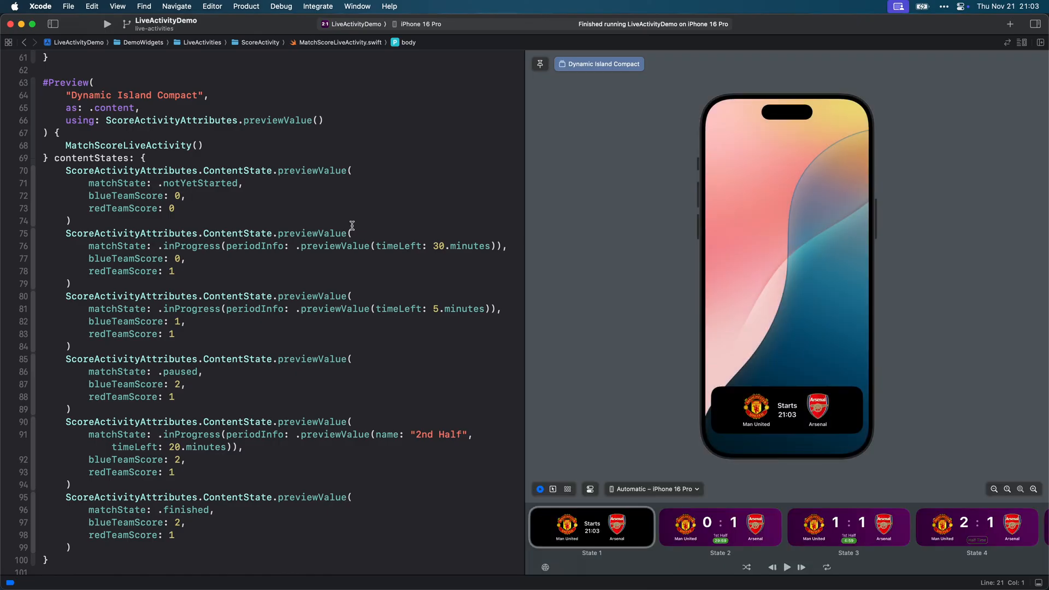
mouse_move(808, 567)
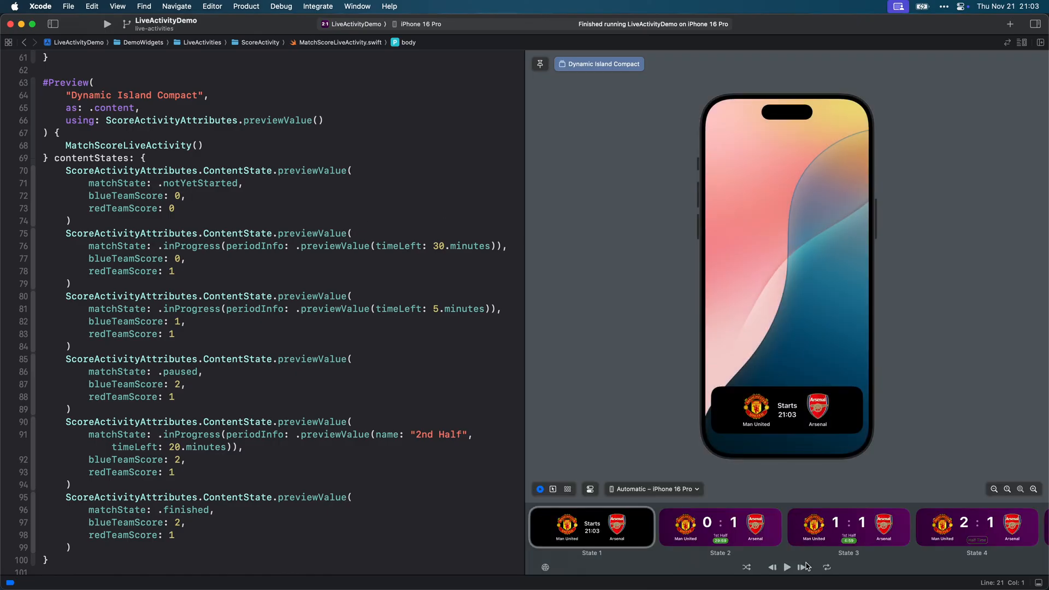
left_click(847, 527)
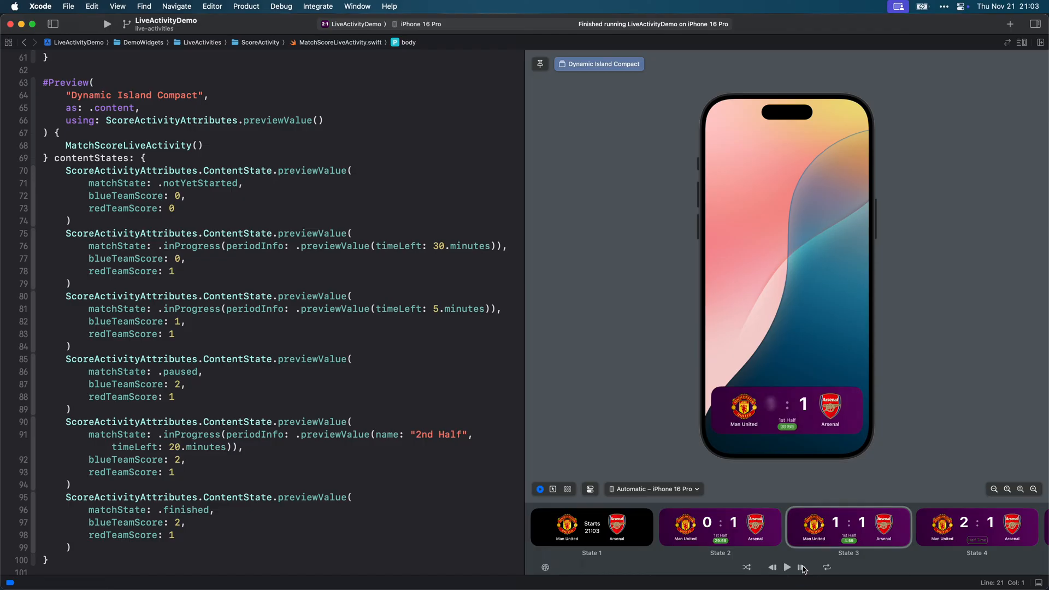
left_click(975, 527)
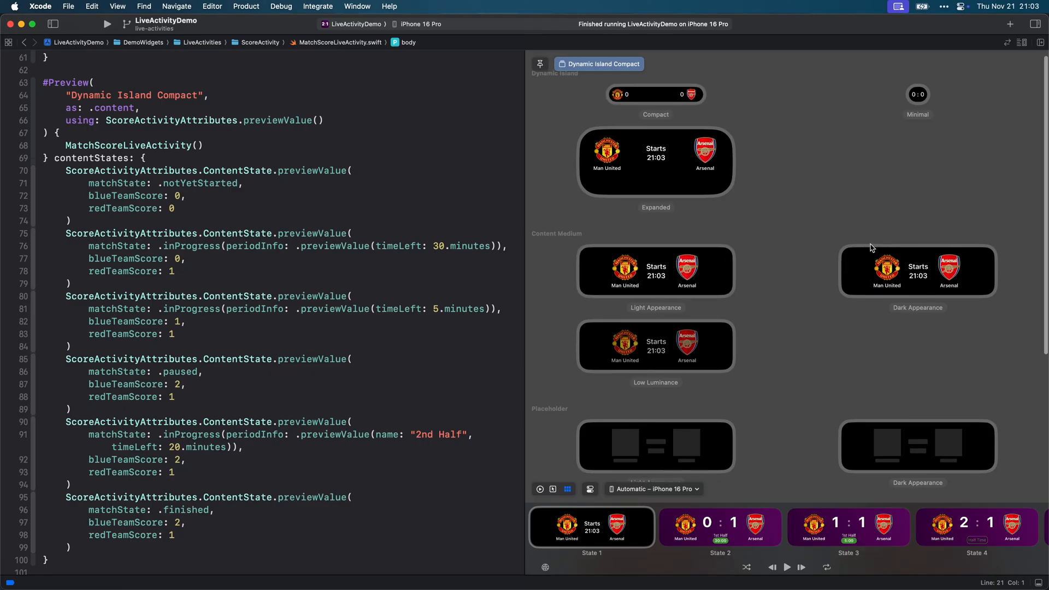
Step: Browse the Dynamic Island and Lock Screen preview variants, then show ContentView's startActivity code
scroll("down", 3)
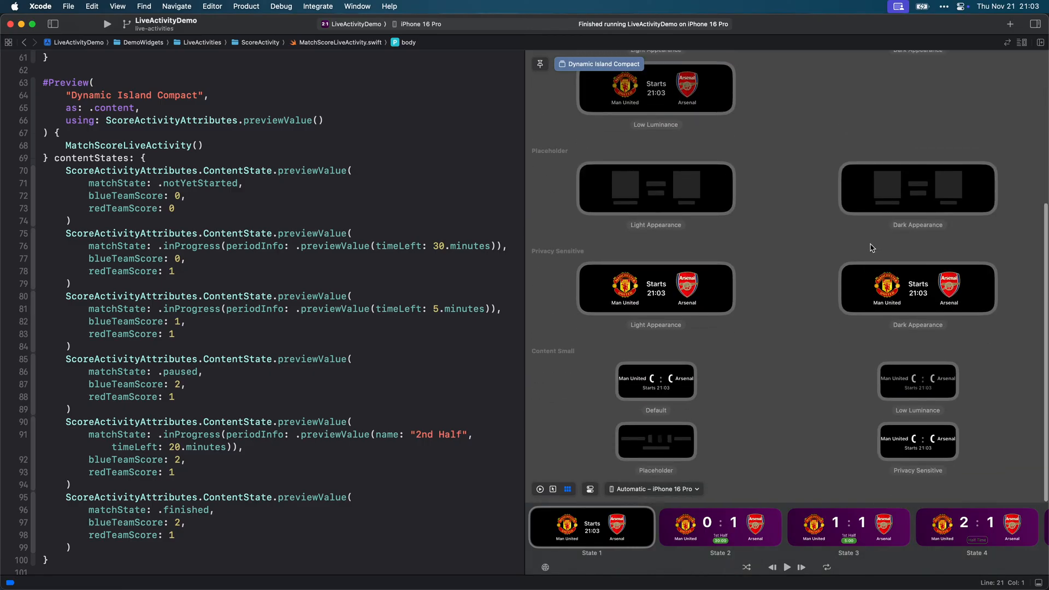
left_click(720, 527)
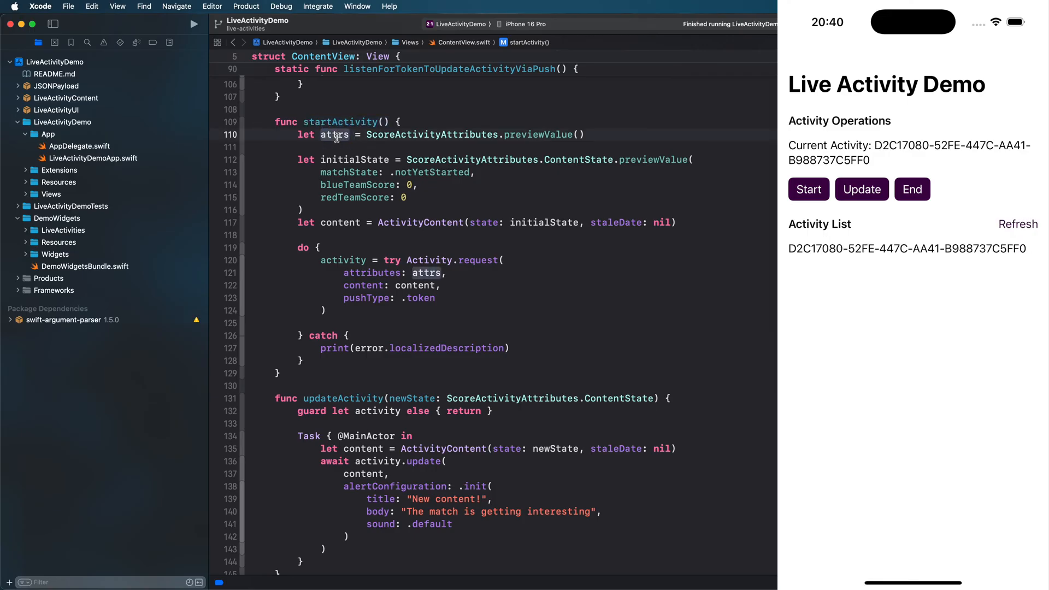
Step: Walk through startActivity, updateActivity and finishActivity, ending on LiveActivityDemoApp.swift's AppDelegate
left_click(336, 135)
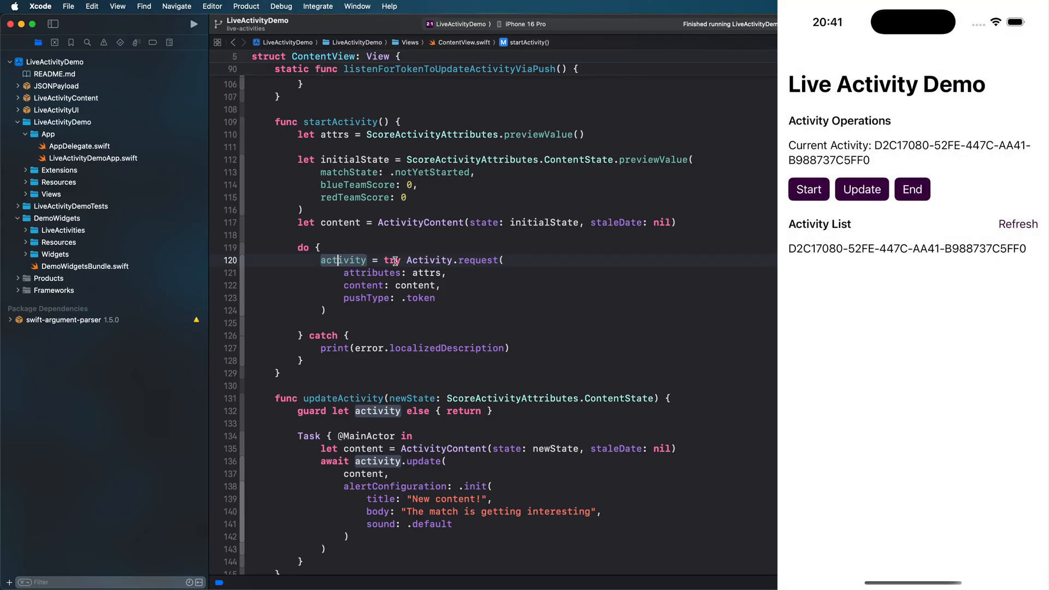
left_click(861, 189)
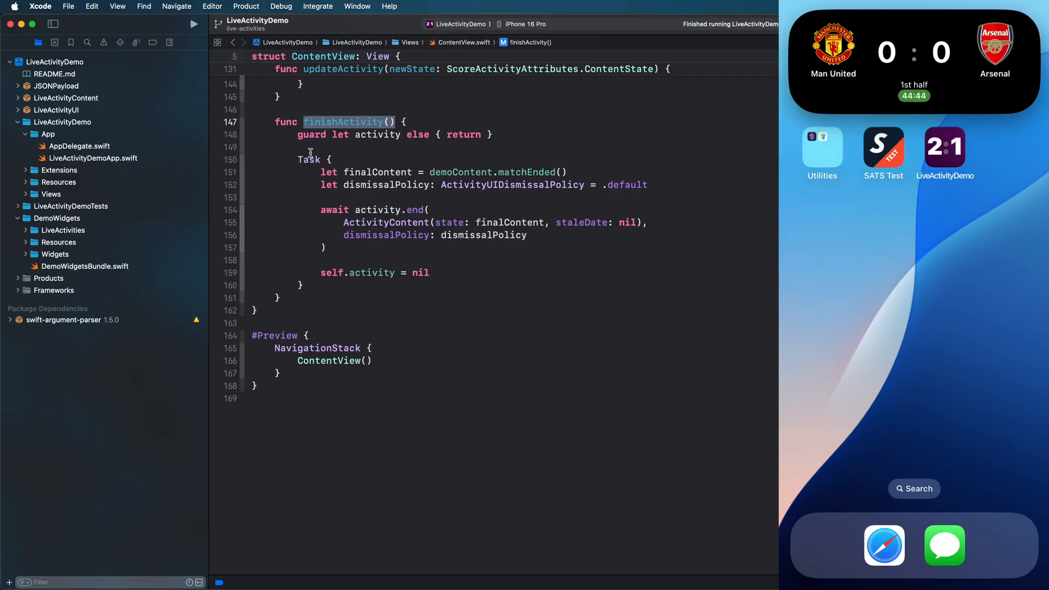
left_click(945, 147)
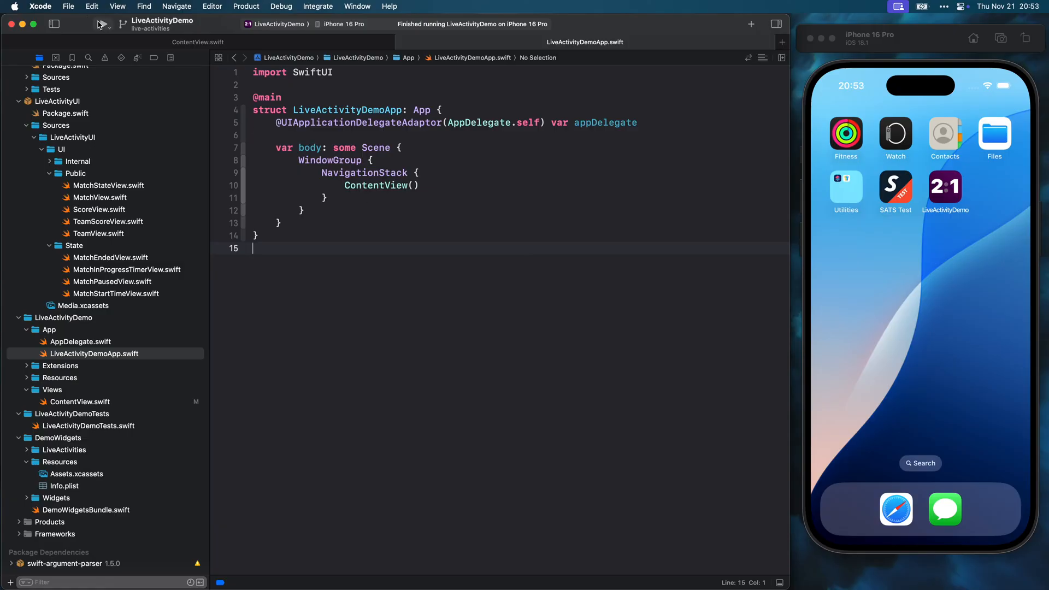
Step: Rerun the demo app, then open the Push Notifications Console from the project's Signing & Capabilities
left_click(103, 24)
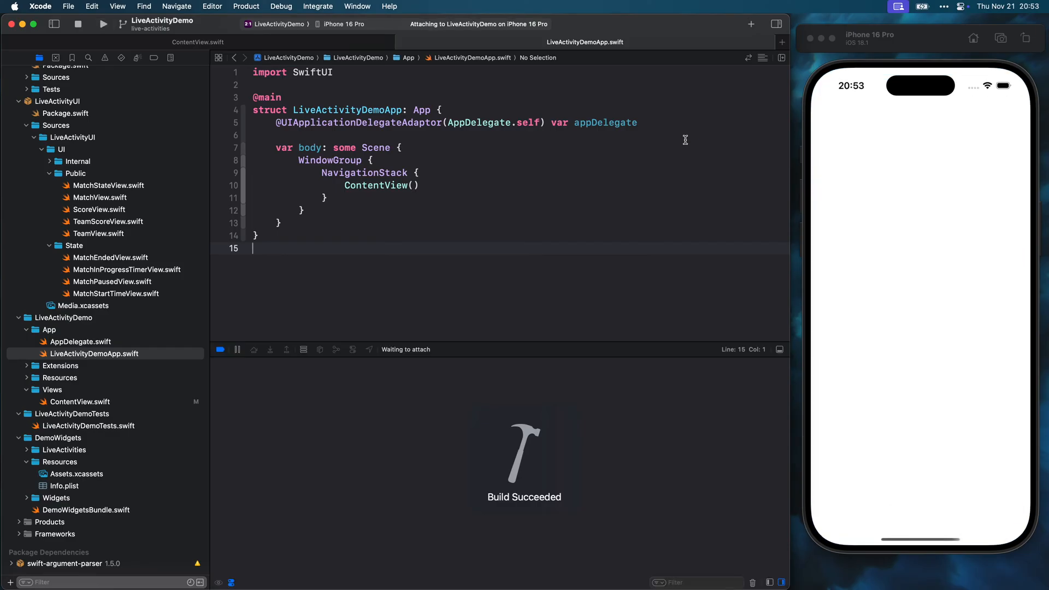
left_click(103, 23)
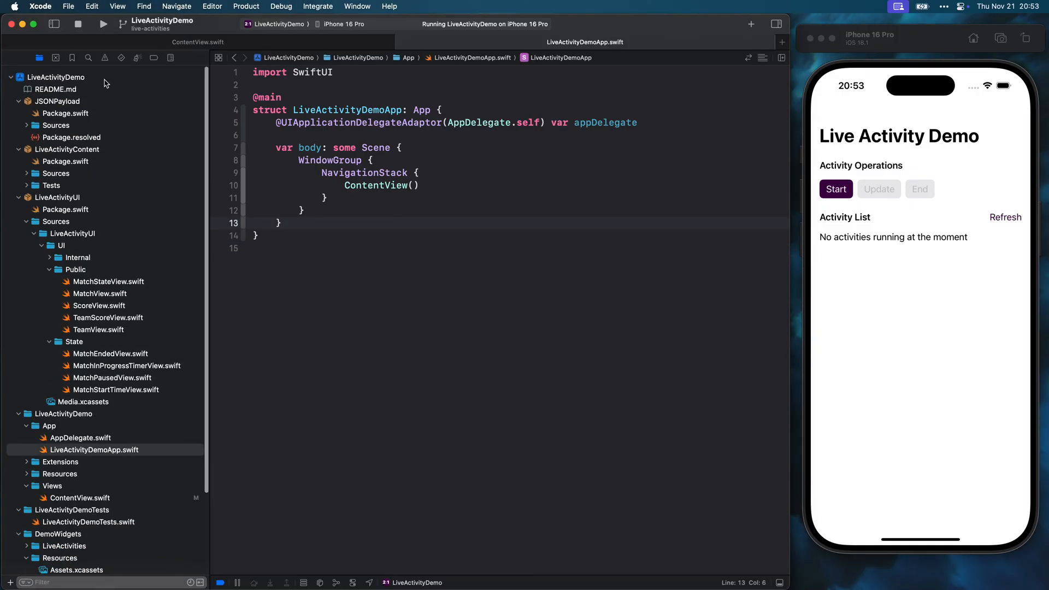
left_click(60, 76)
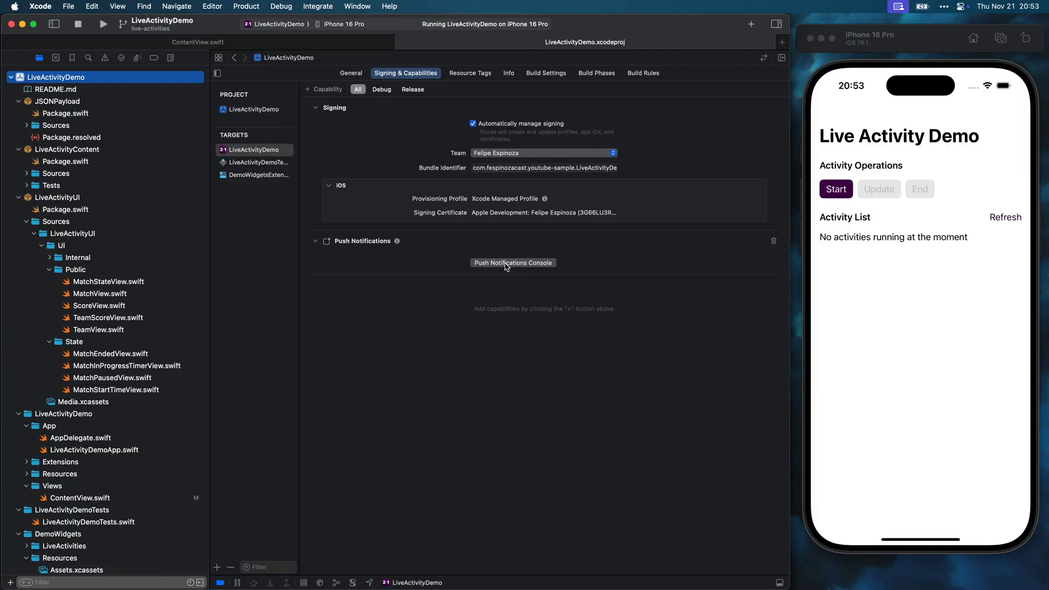
left_click(513, 262)
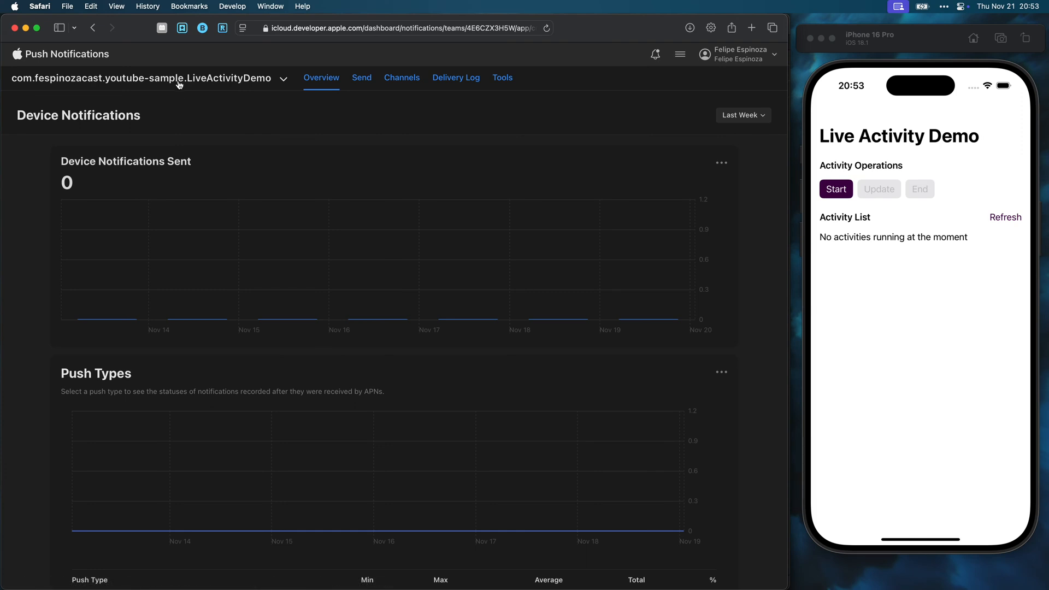
mouse_move(252, 155)
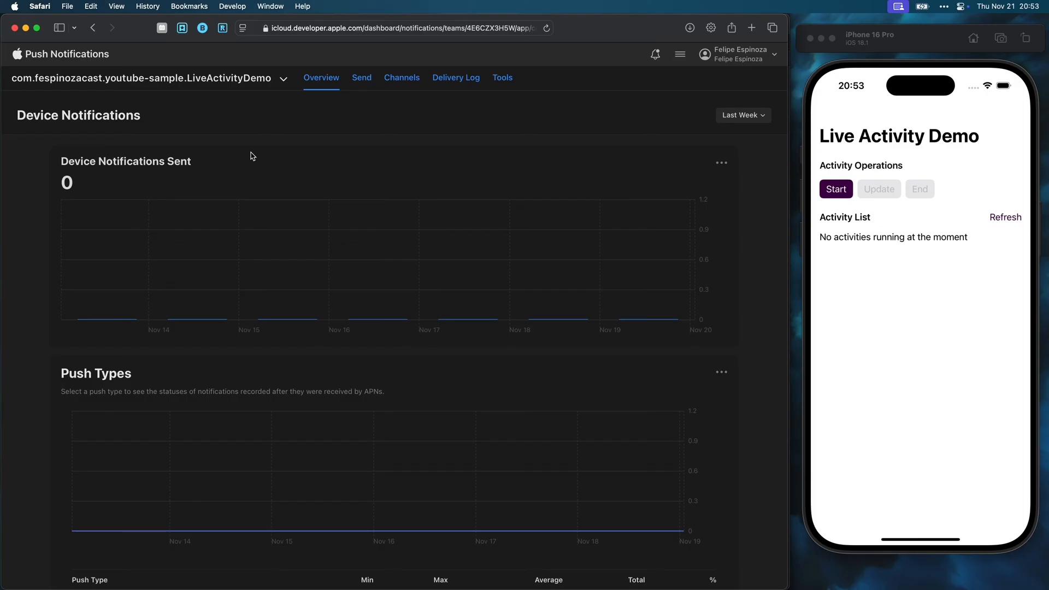
Step: Name the new notification 'Start Live Activity'
left_click(361, 78)
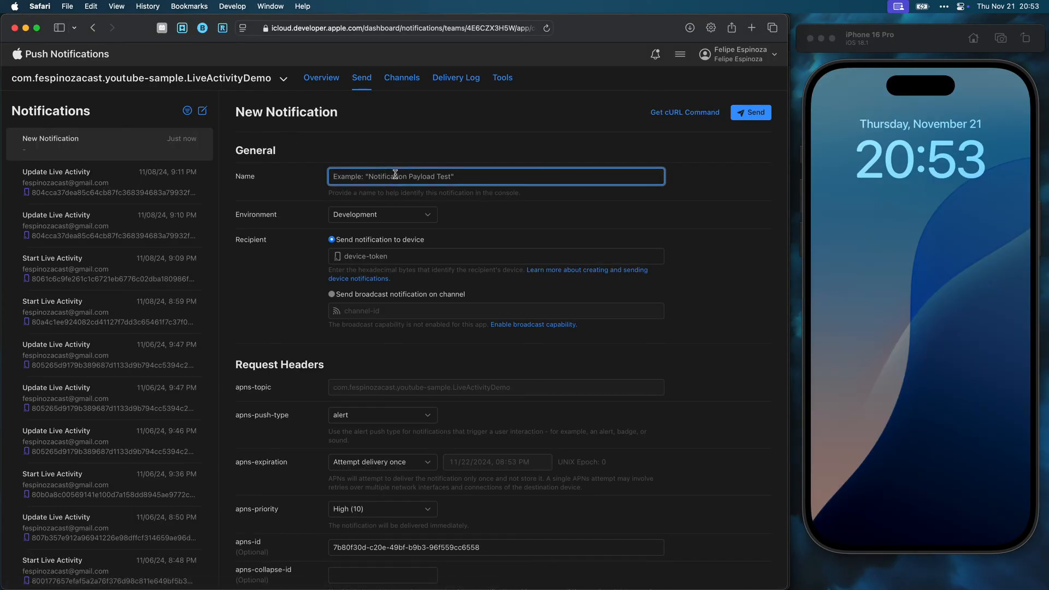
type("Start L")
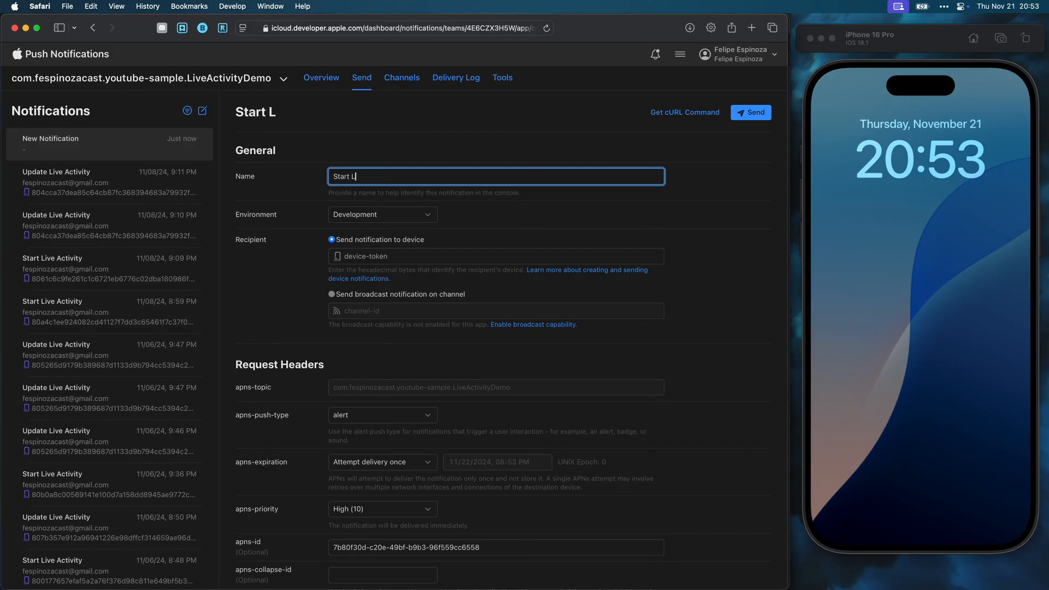
type("ive Acti")
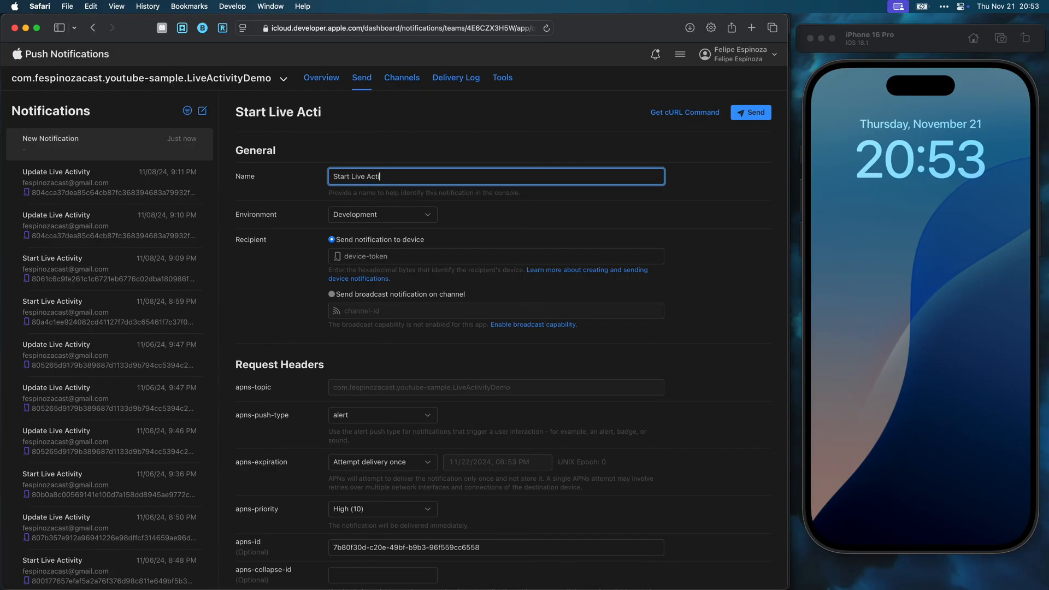
type("vity")
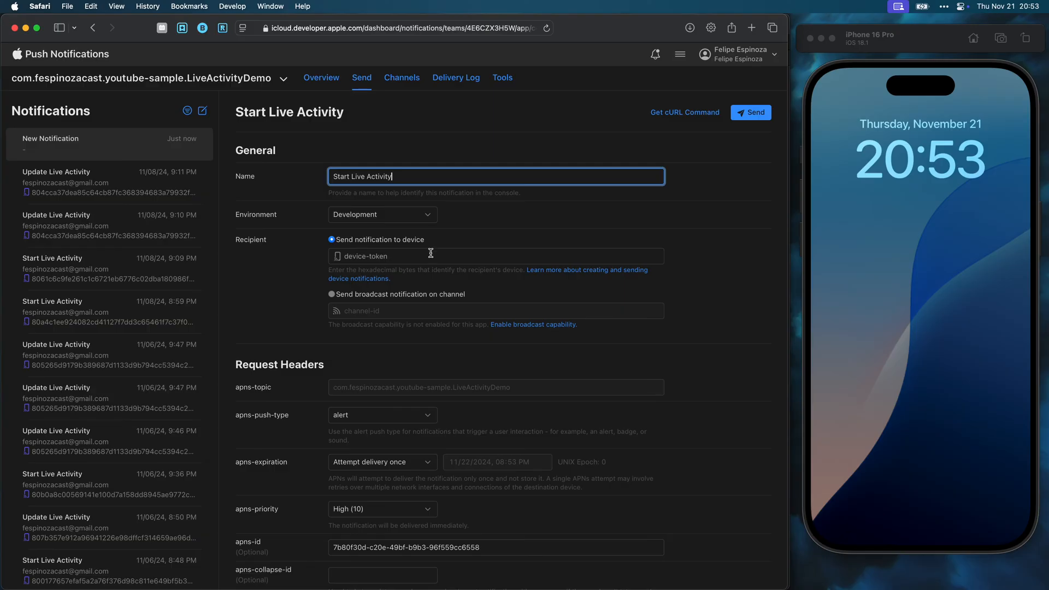
Step: Paste the device token as recipient and set apns-push-type to liveactivity
type("fa0aa58b77efa2e44edac1afcb49b21e76746310da0045717af147b0ce161a98fe76aa611ac026d")
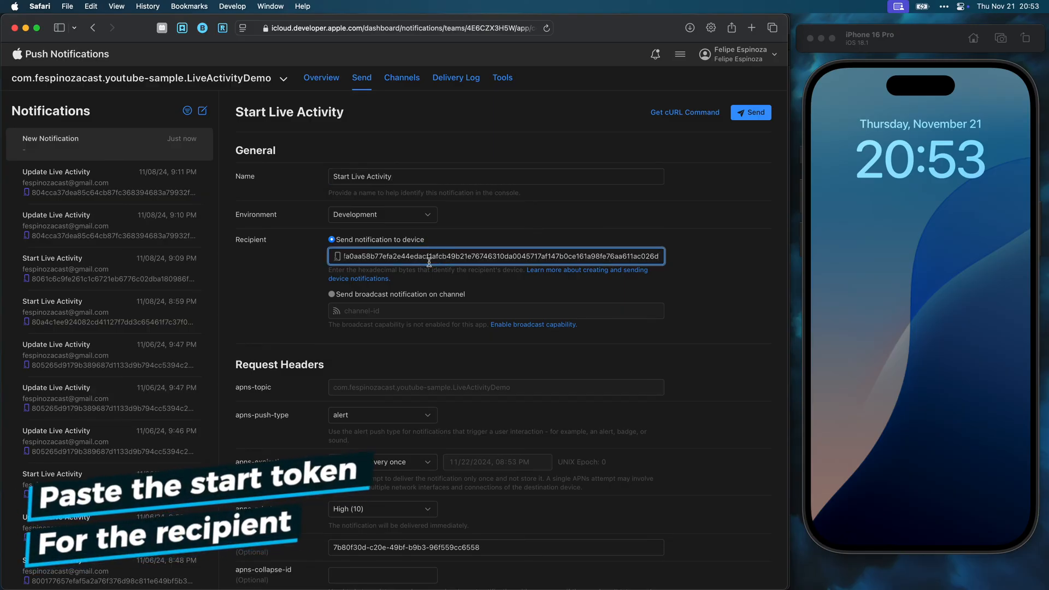
scroll("down", 3)
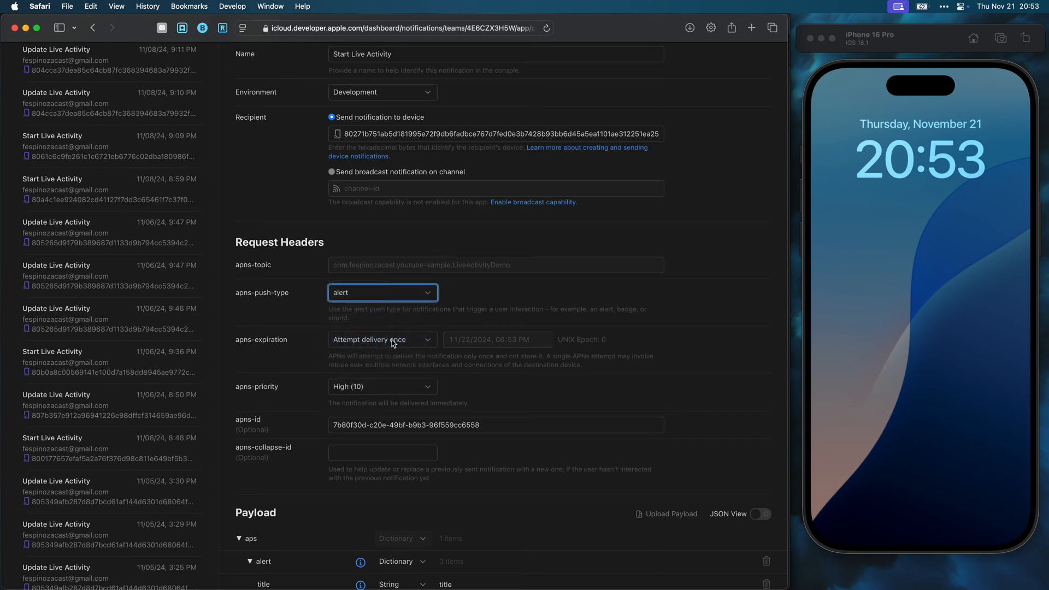
left_click(382, 293)
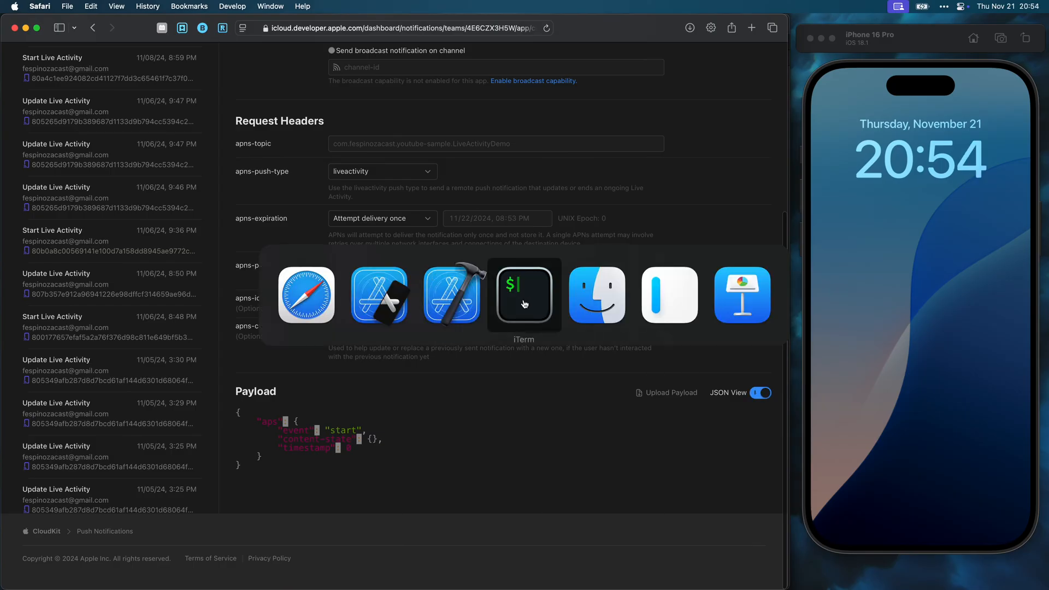
Step: In LiveActivityDemo/JSONPayload, run 'swift run JSONPayload 1 | pbcopy' to generate the payload
left_click(523, 295)
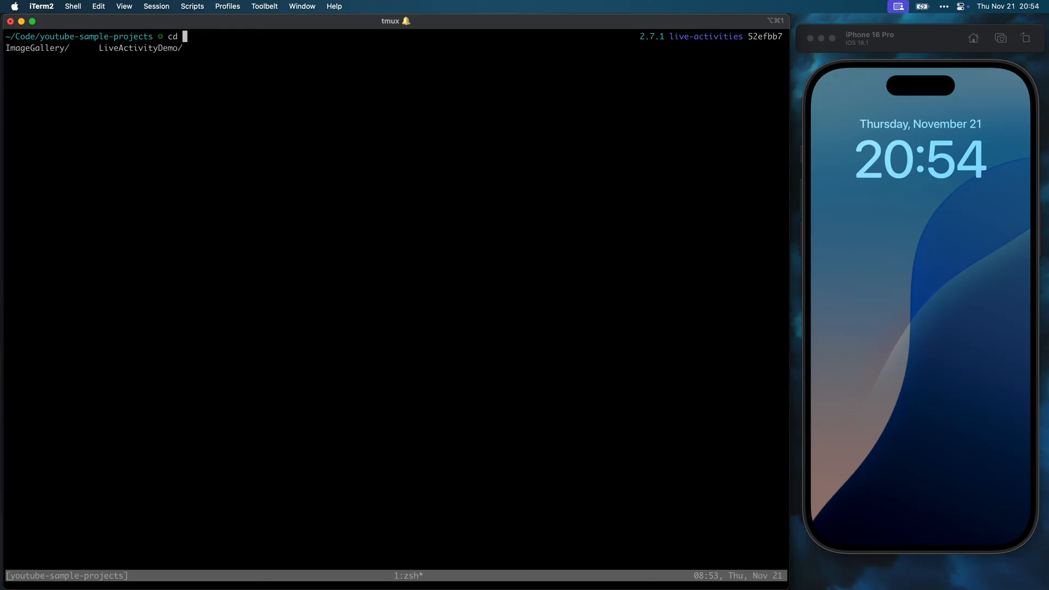
type("LiveActivityDemo/")
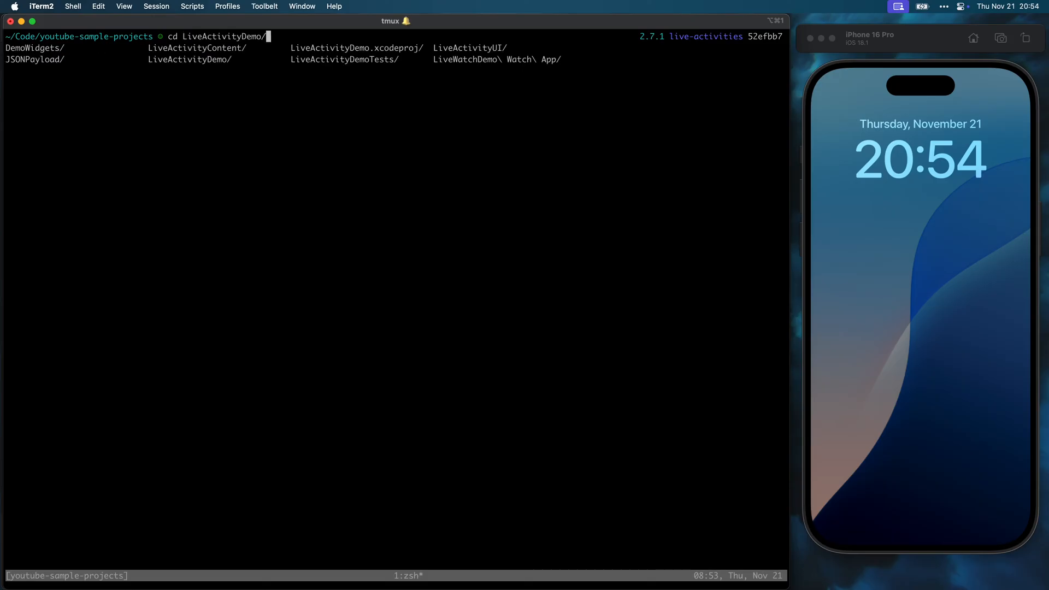
type("JSONPayload/")
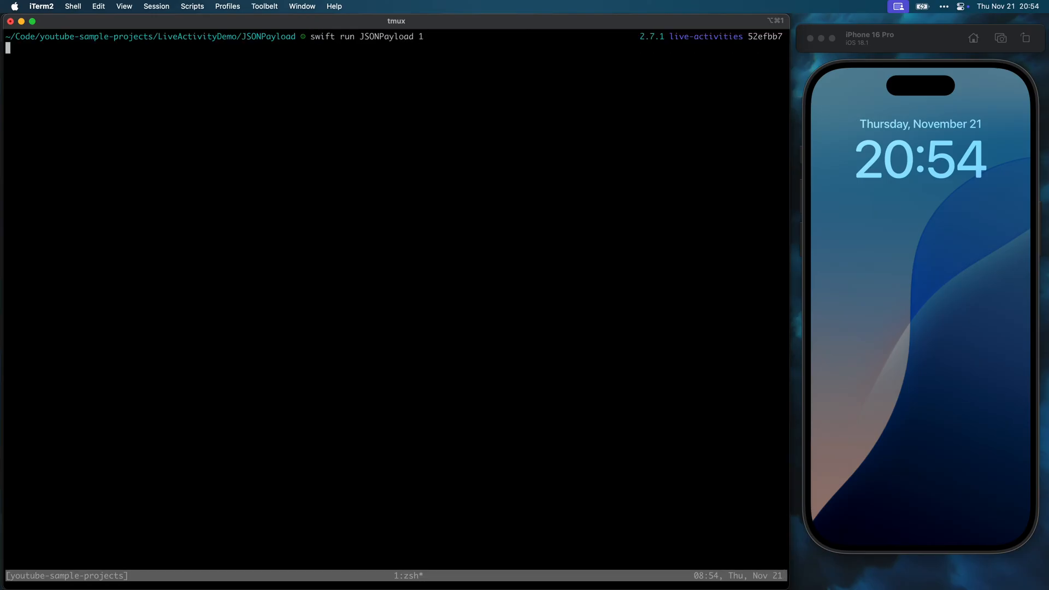
type("swift run JSONPayload 1 | pbcop")
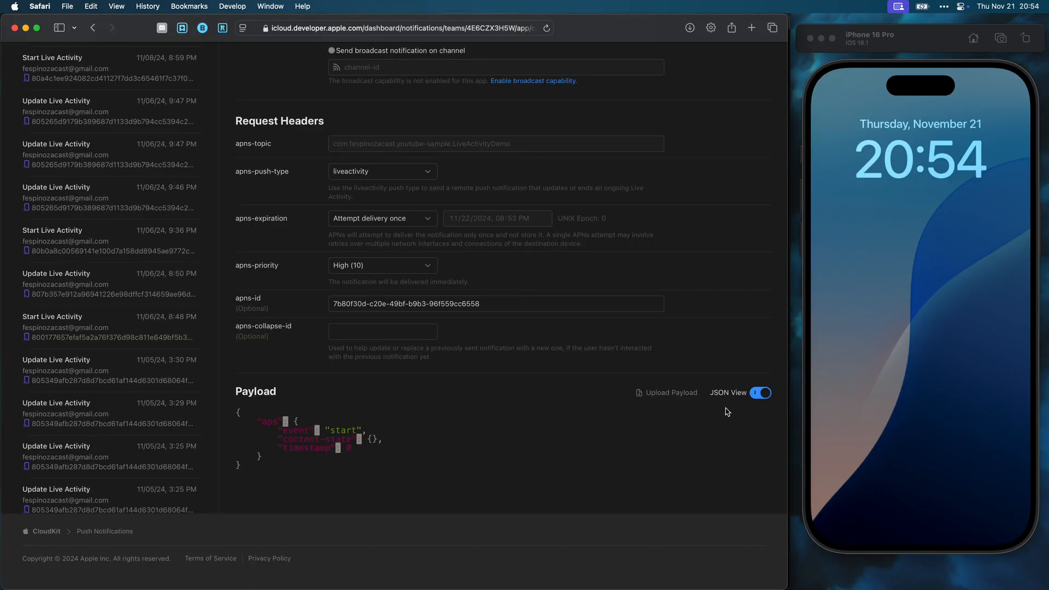
Step: Preview and close the cURL command, then send the Start Live Activity notification
scroll("down", 3)
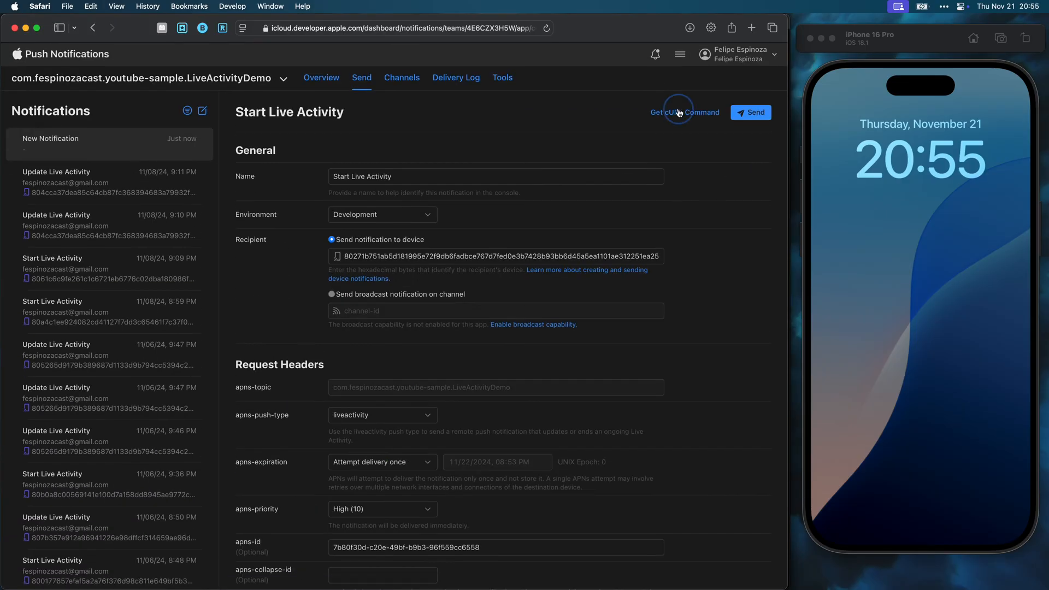
left_click(684, 111)
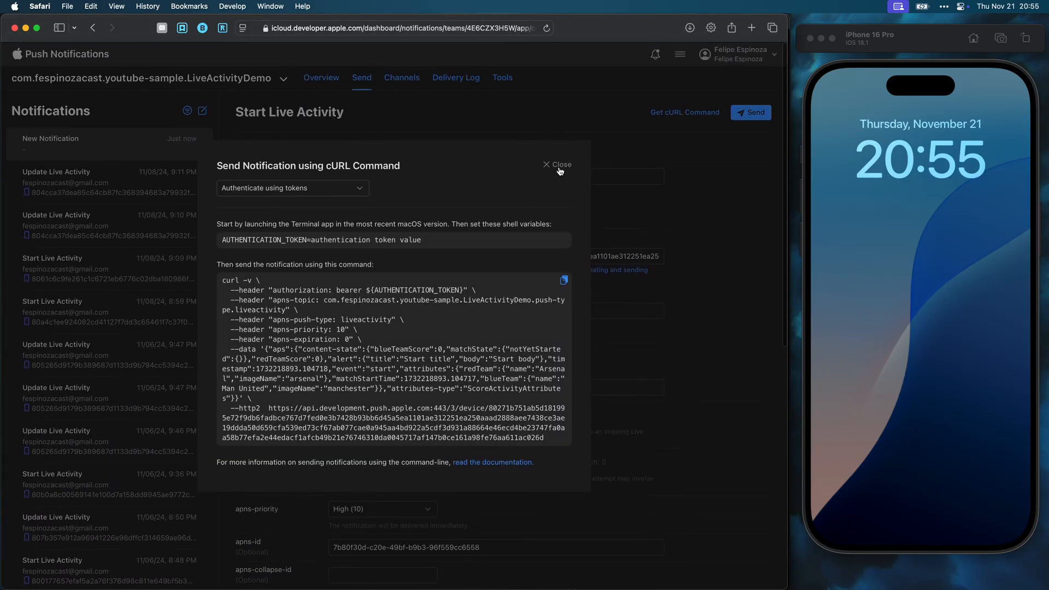
left_click(556, 164)
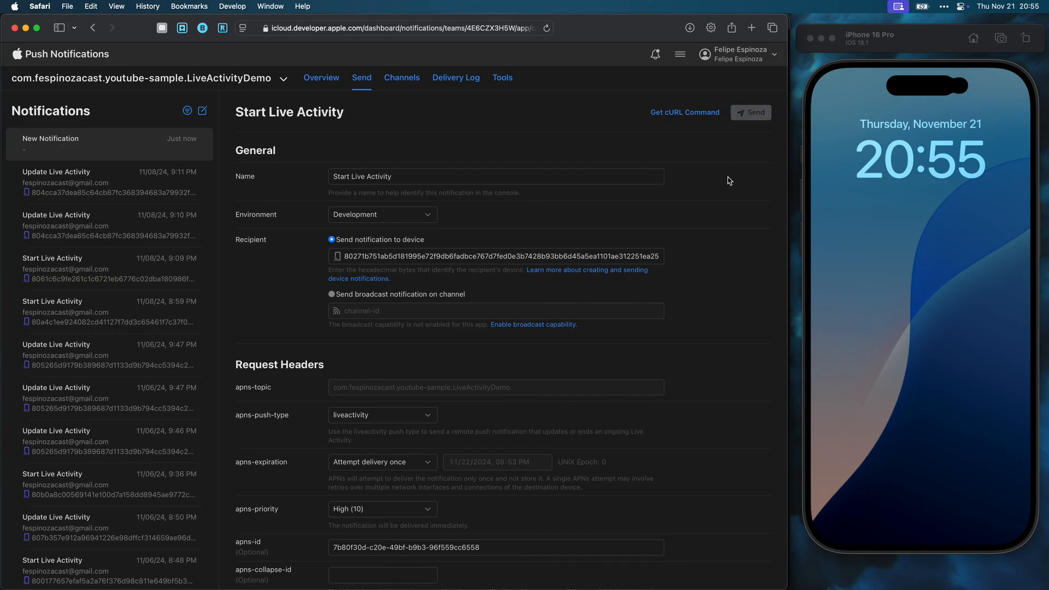
left_click(750, 111)
type("Match start updat")
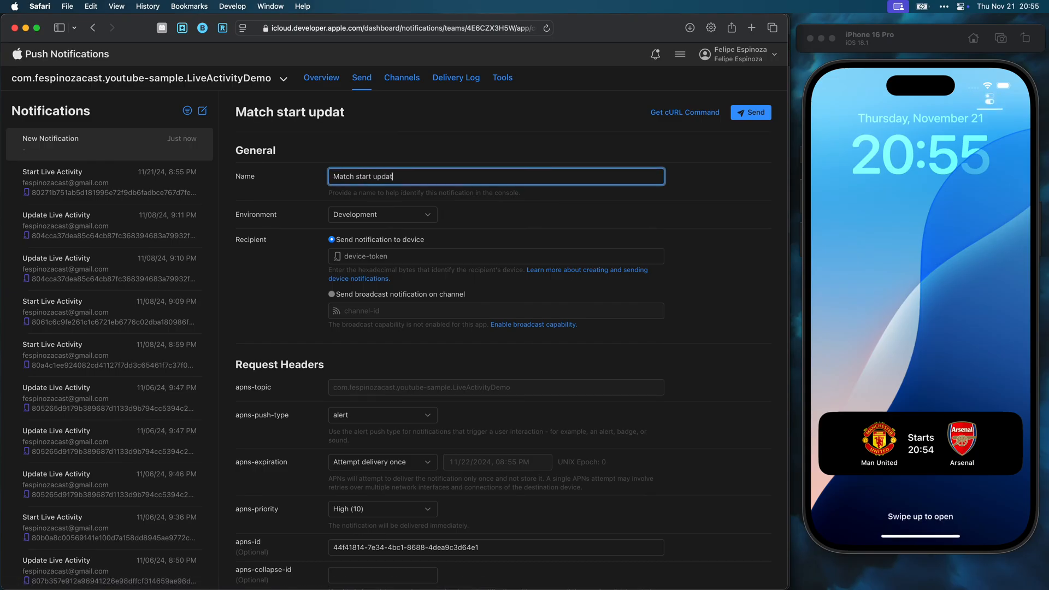
Step: Set the Match start update recipient to the activity push token and apns-push-type to liveactivity
left_click(495, 255)
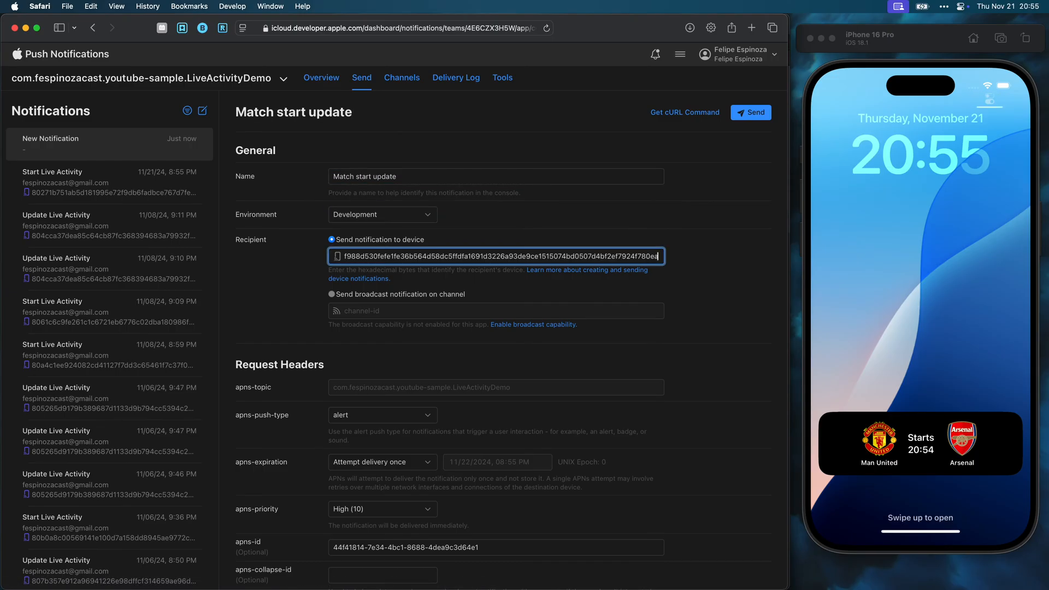
scroll("down", 3)
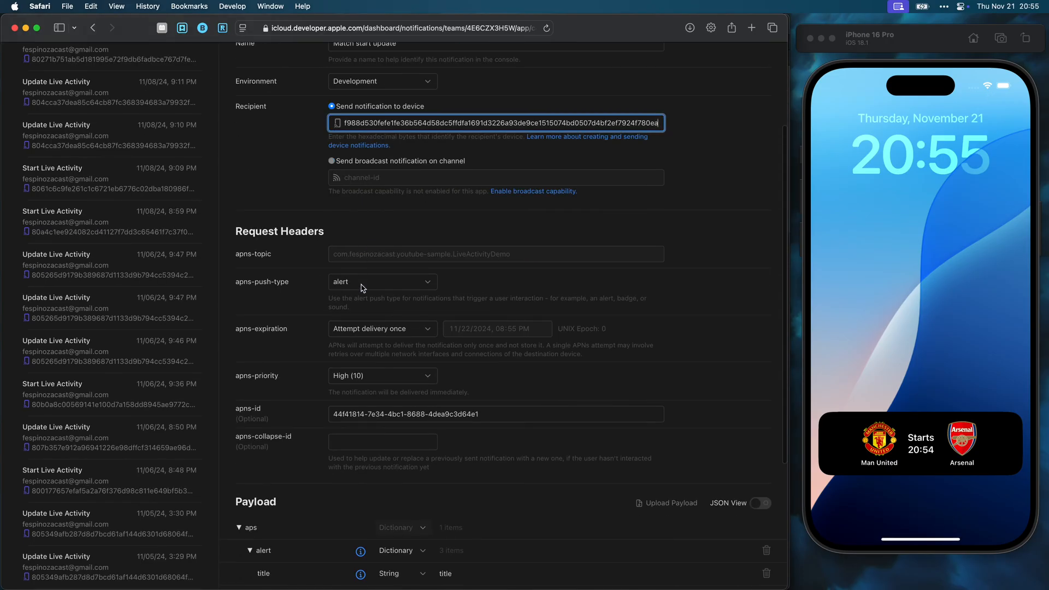
left_click(381, 281)
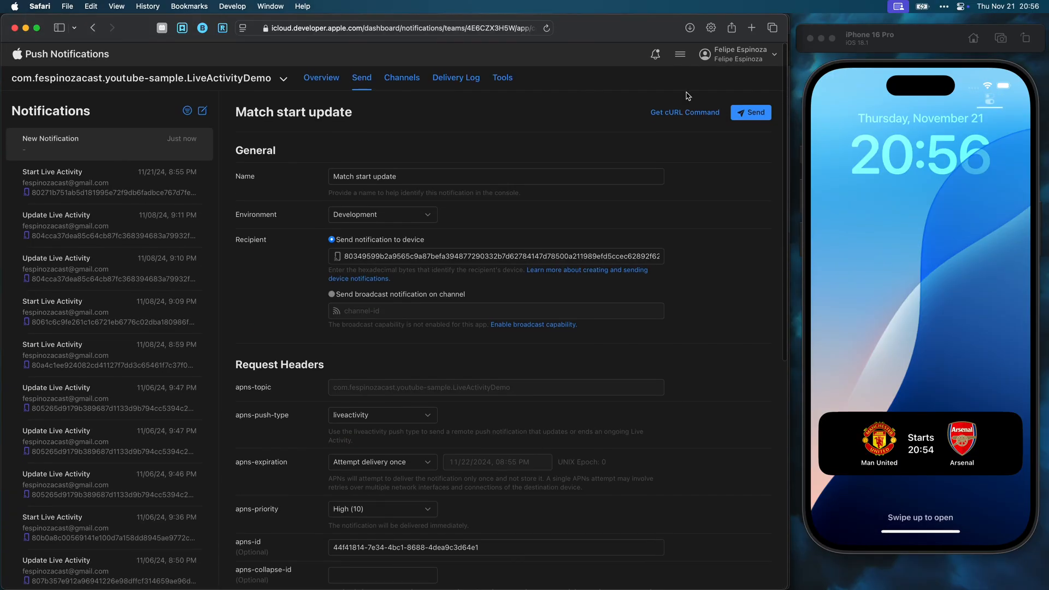
Step: Preview the cURL command, then send the Match start update to the simulator
left_click(683, 112)
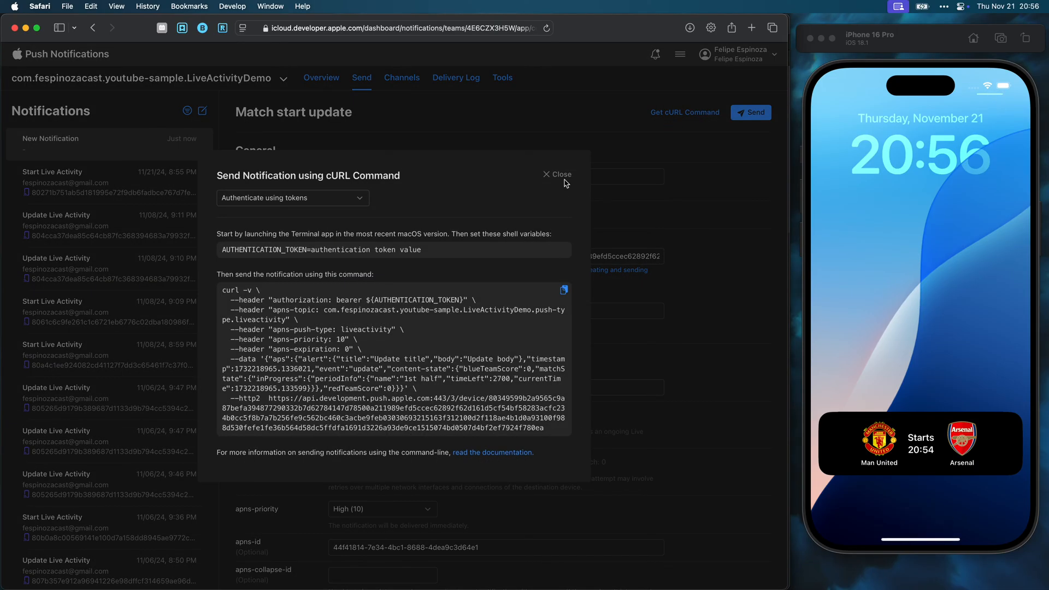
left_click(556, 175)
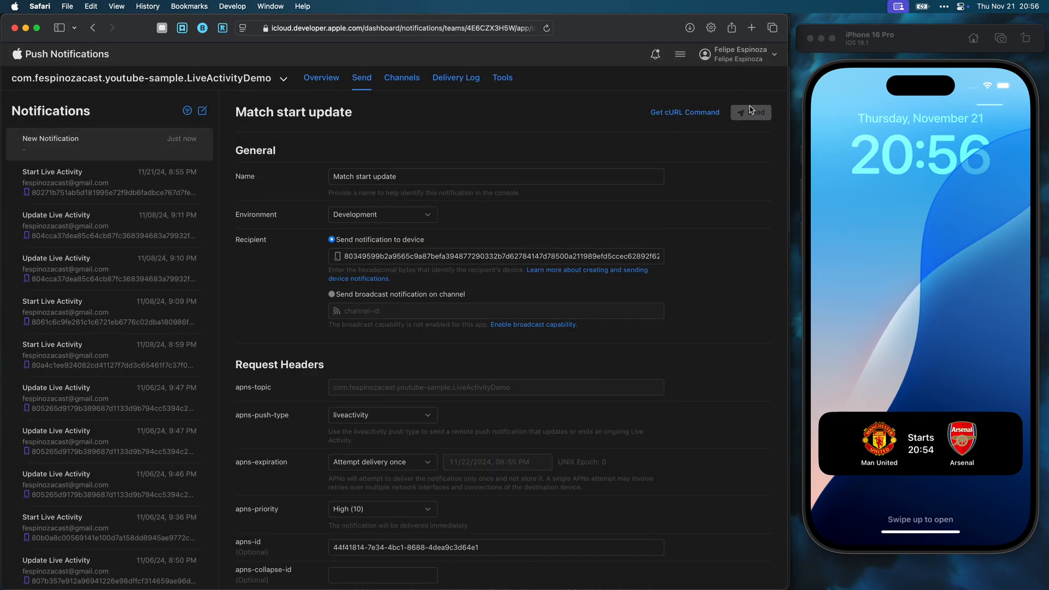
left_click(750, 112)
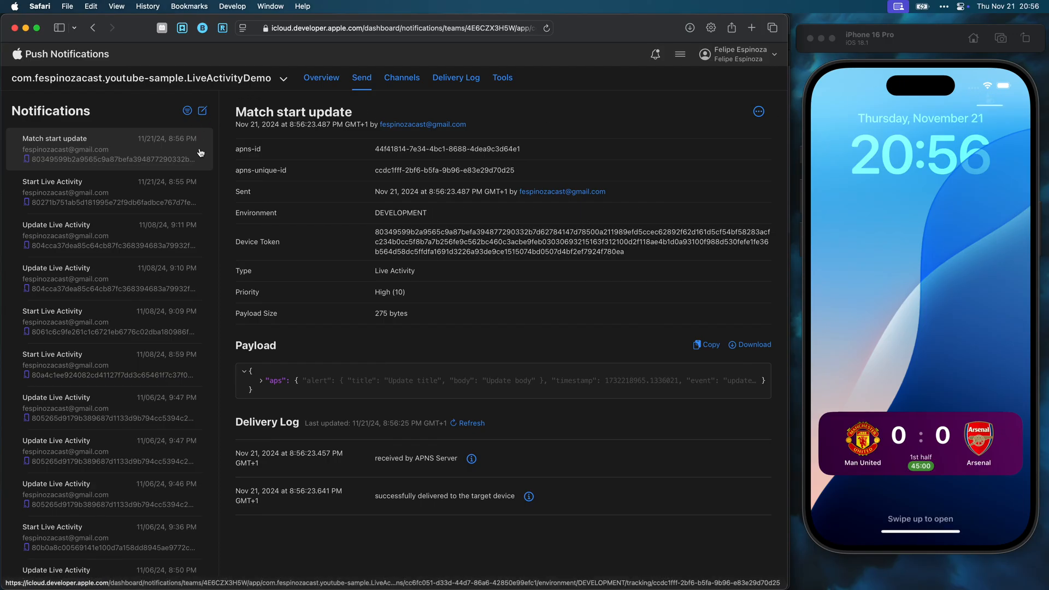
Step: Clone the update as 'Match 1st goal' and send it, showing a 1–0 score
left_click(758, 111)
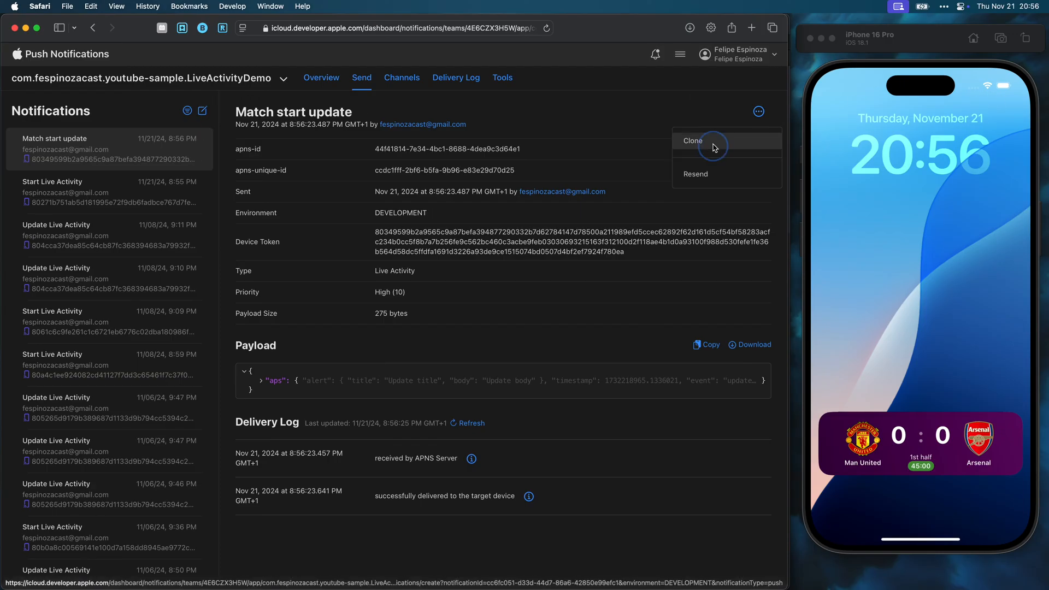
left_click(693, 141)
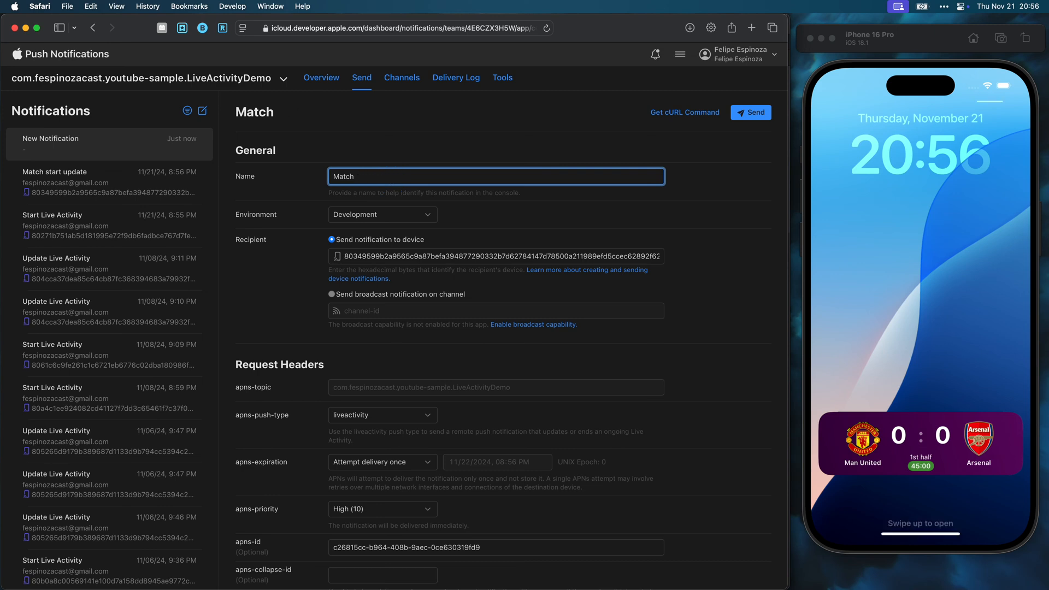
type("1st goal")
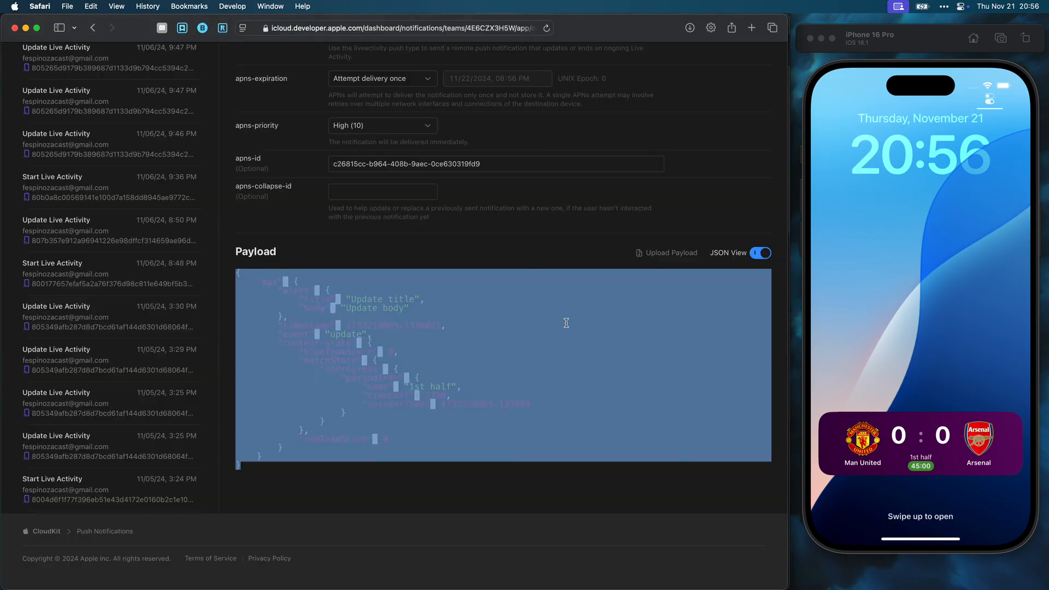
left_click(750, 111)
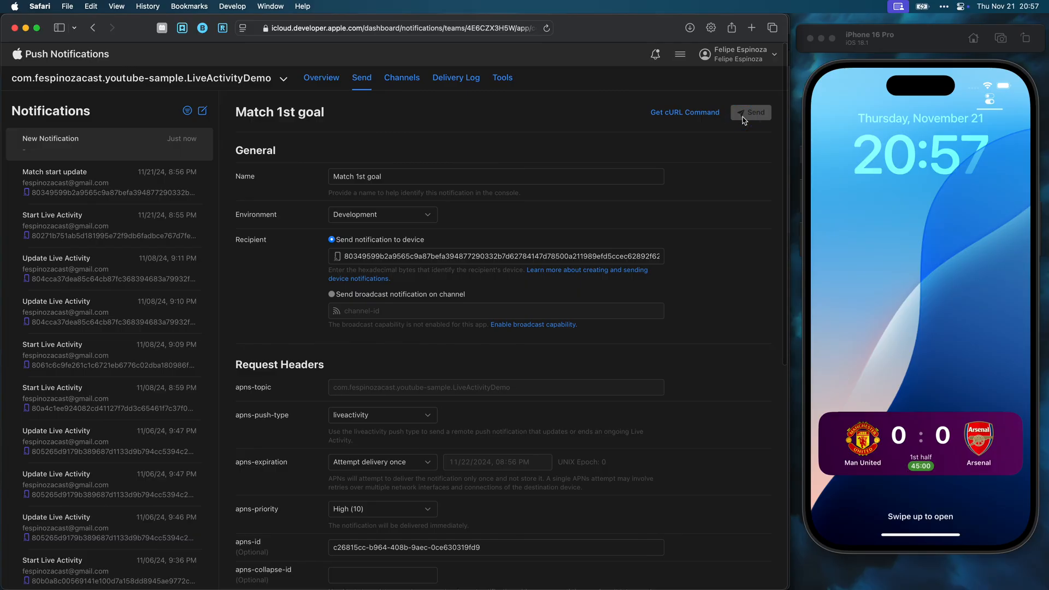
left_click(750, 112)
type("Half")
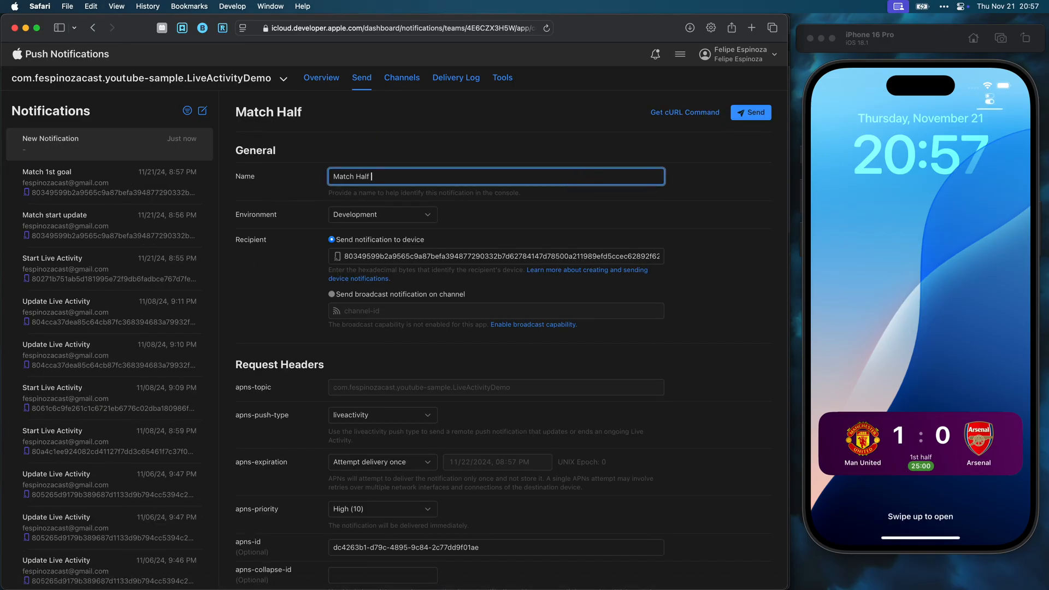
Step: Draft a new notification from the sent one and send the Match Second Goal update
scroll("down", 3)
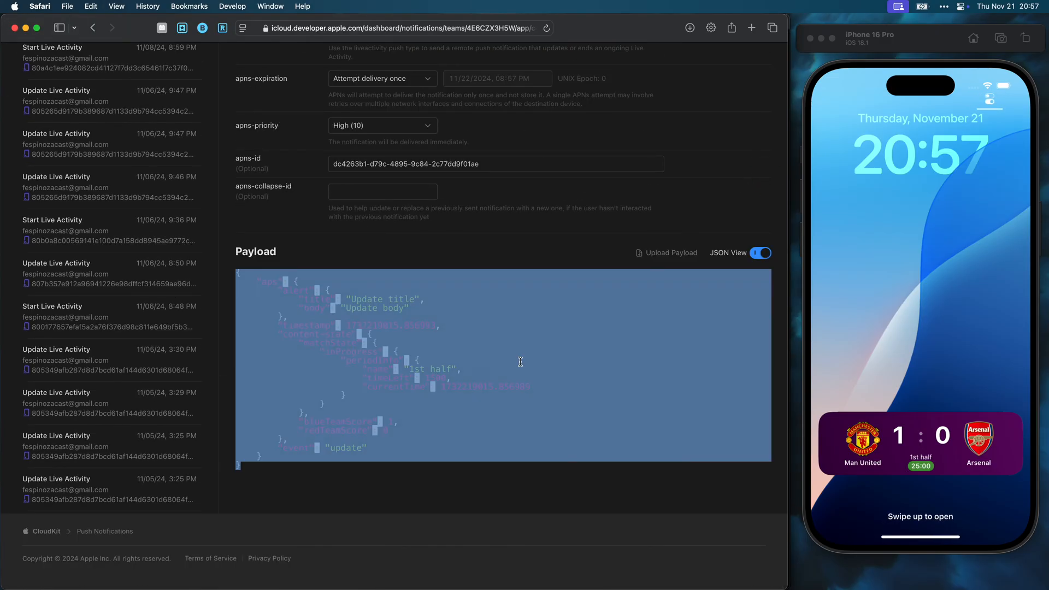
scroll("up", 3)
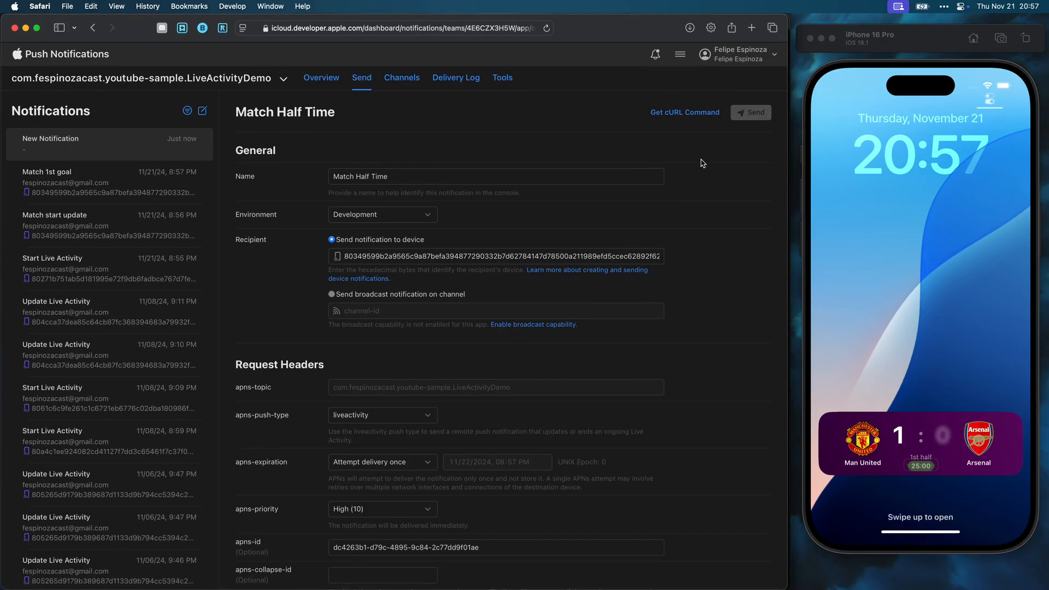
left_click(750, 113)
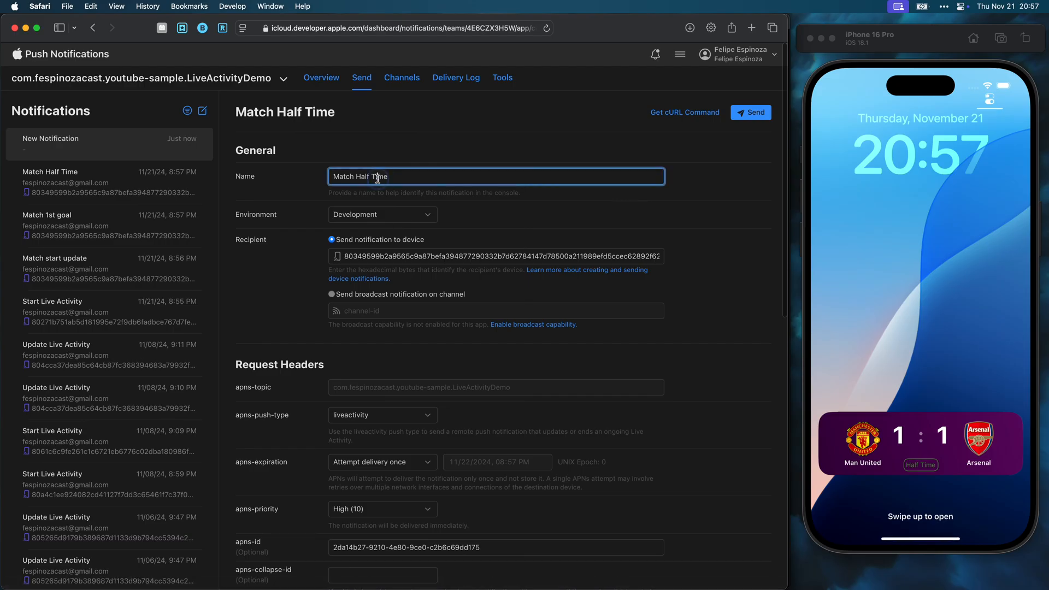
scroll("down", 3)
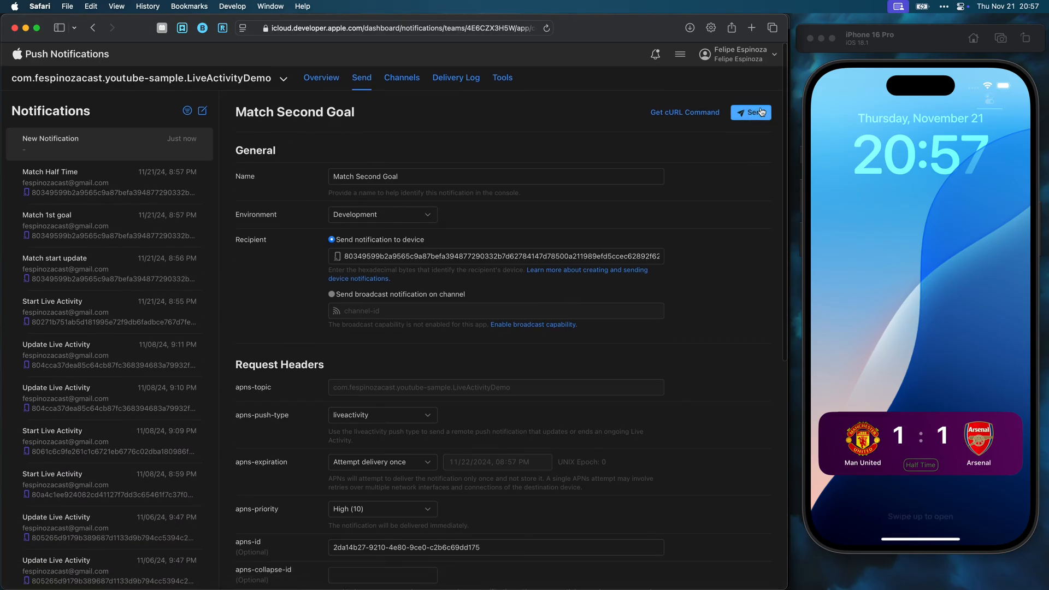
left_click(751, 111)
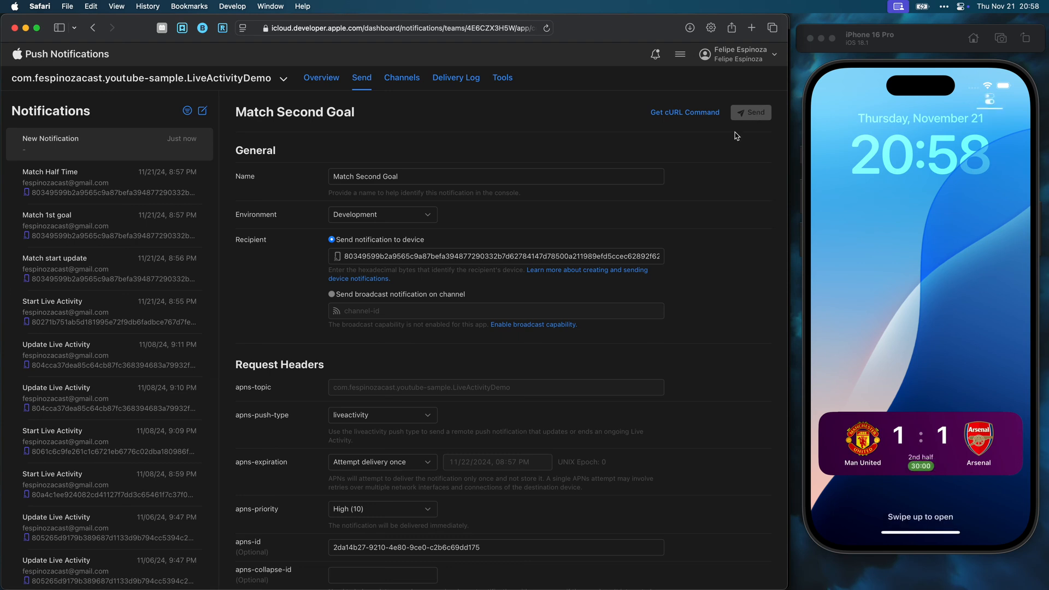
Step: Clone it as 'Match Third Goal' and send it, bringing the score to 2–1
left_click(750, 112)
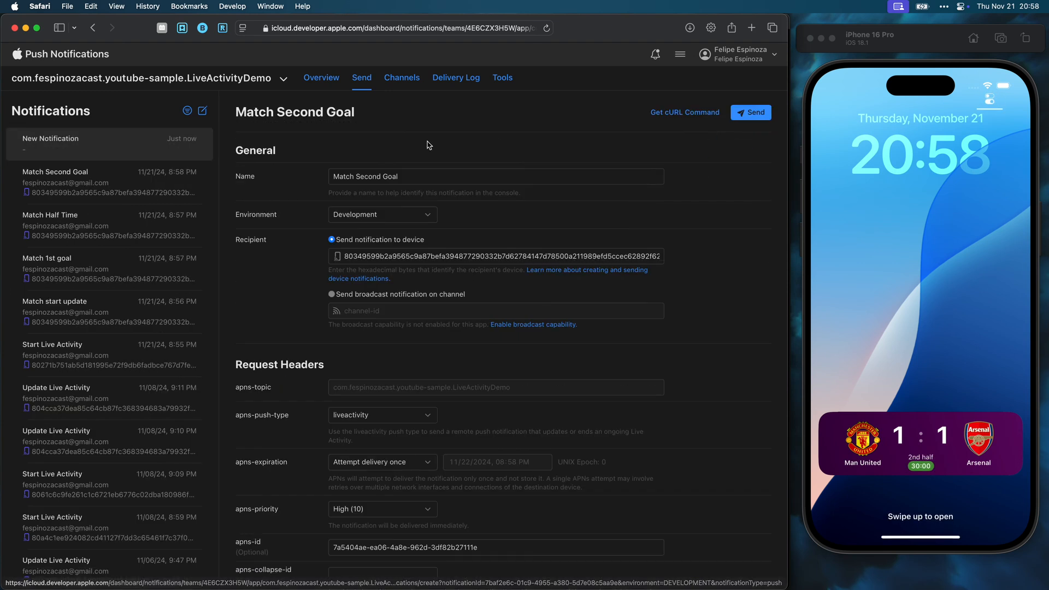
type("Match Third Goal")
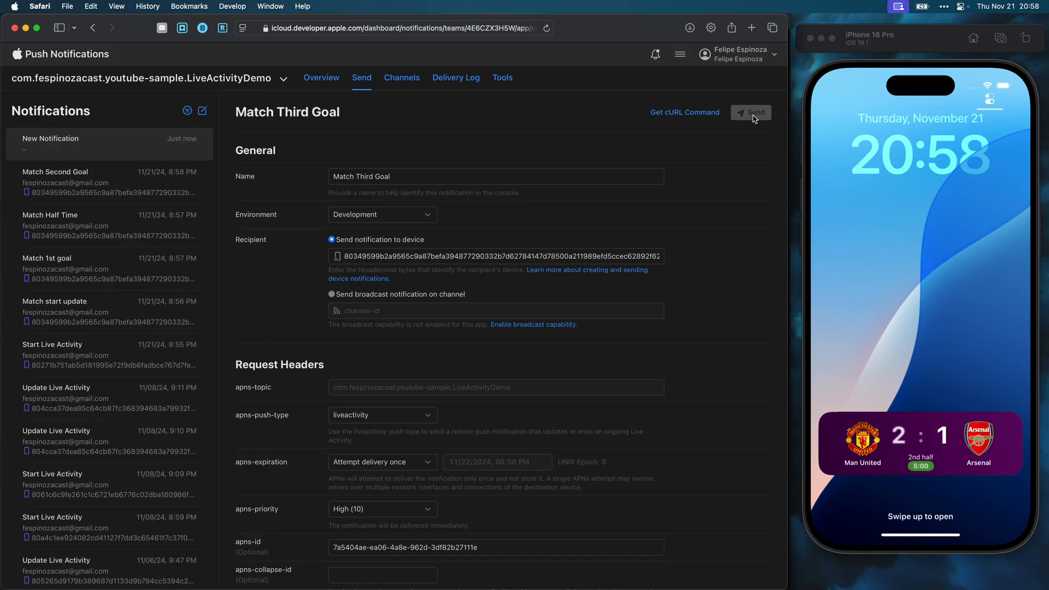
left_click(751, 112)
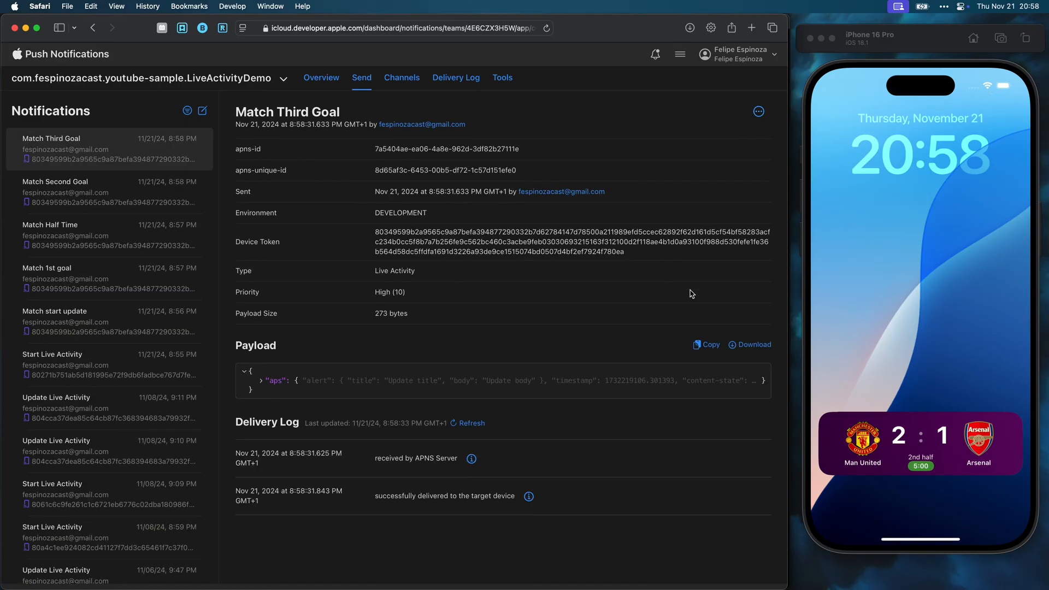
Step: Send an 'End Live Activity and Match' push with a raw JSON end-event payload
left_click(757, 111)
type("End Live Activity and")
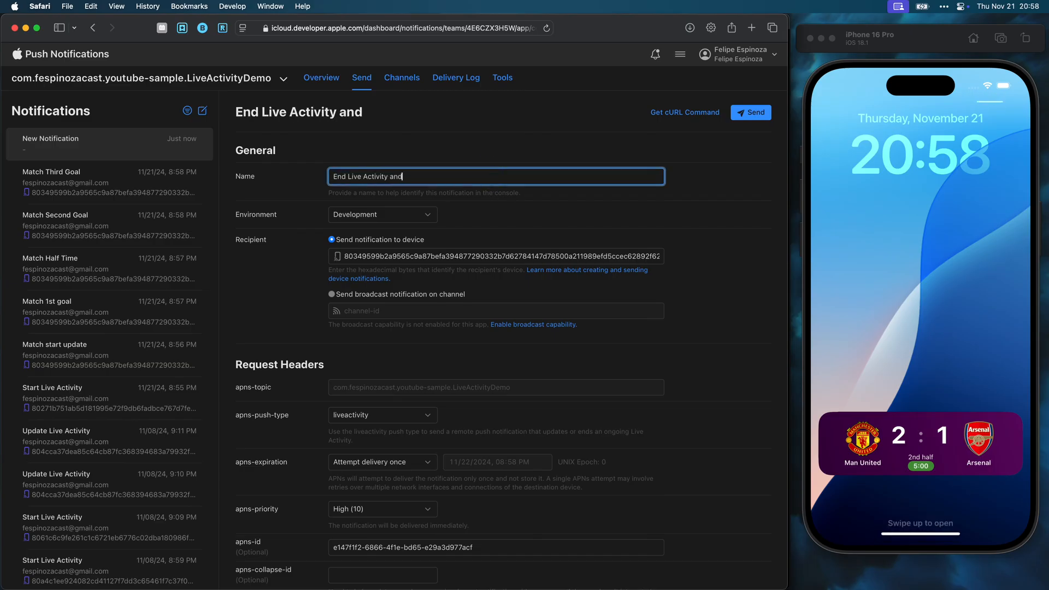
scroll("down", 3)
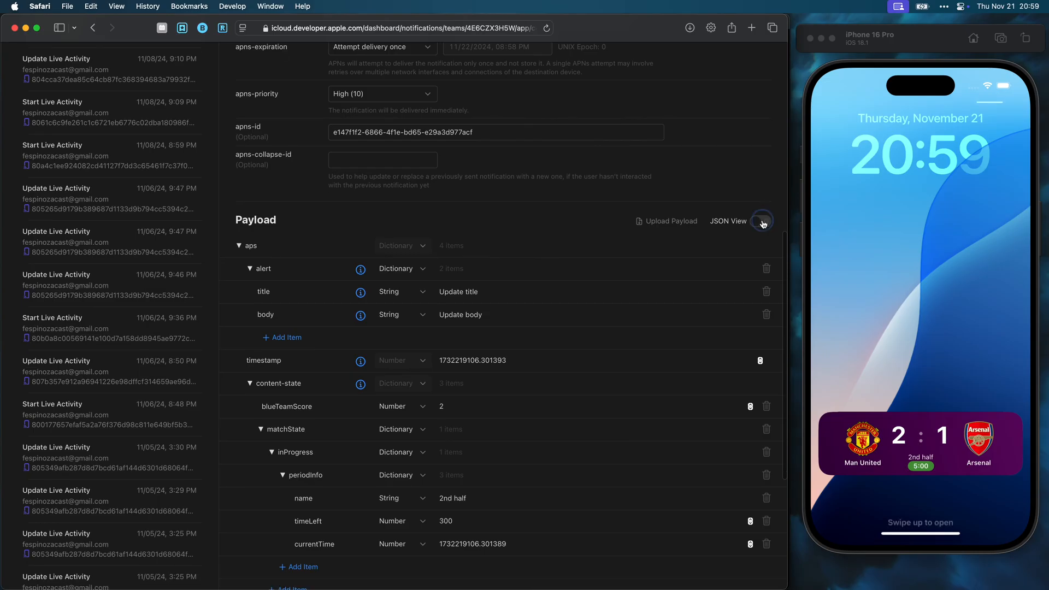
left_click(761, 220)
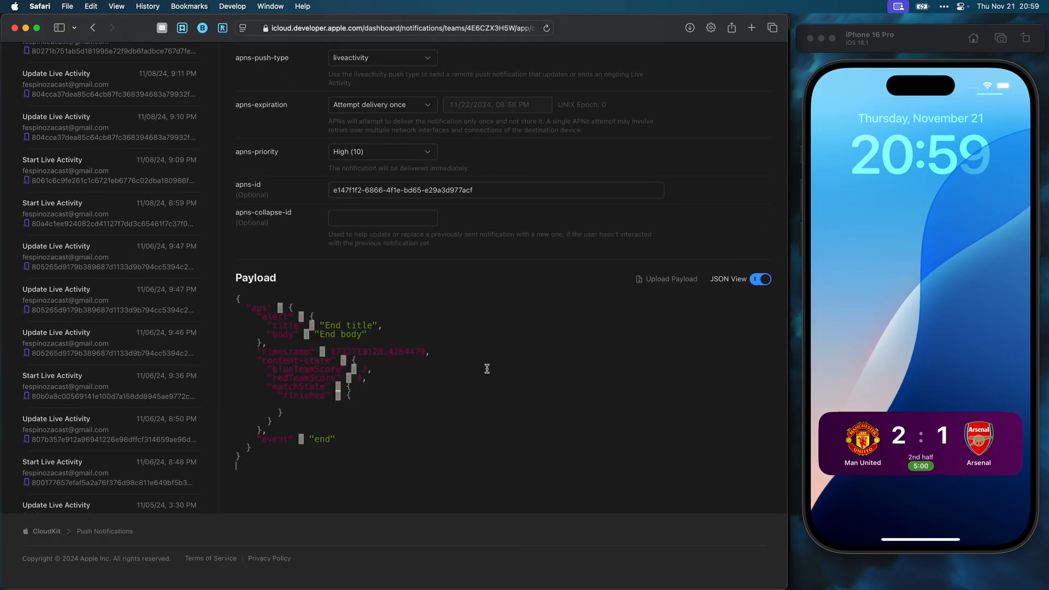
left_click(750, 112)
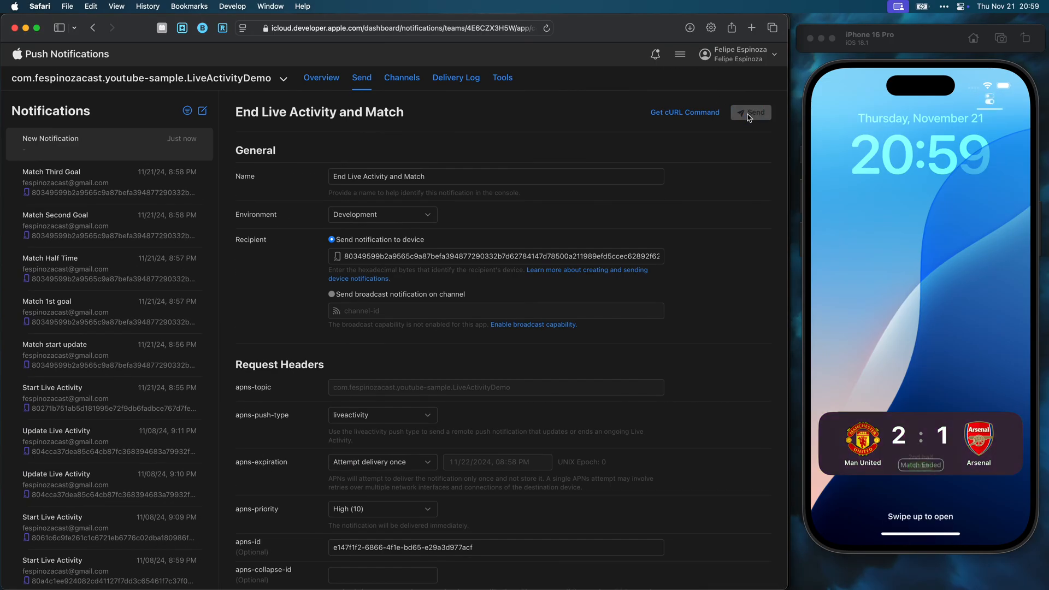
left_click(750, 111)
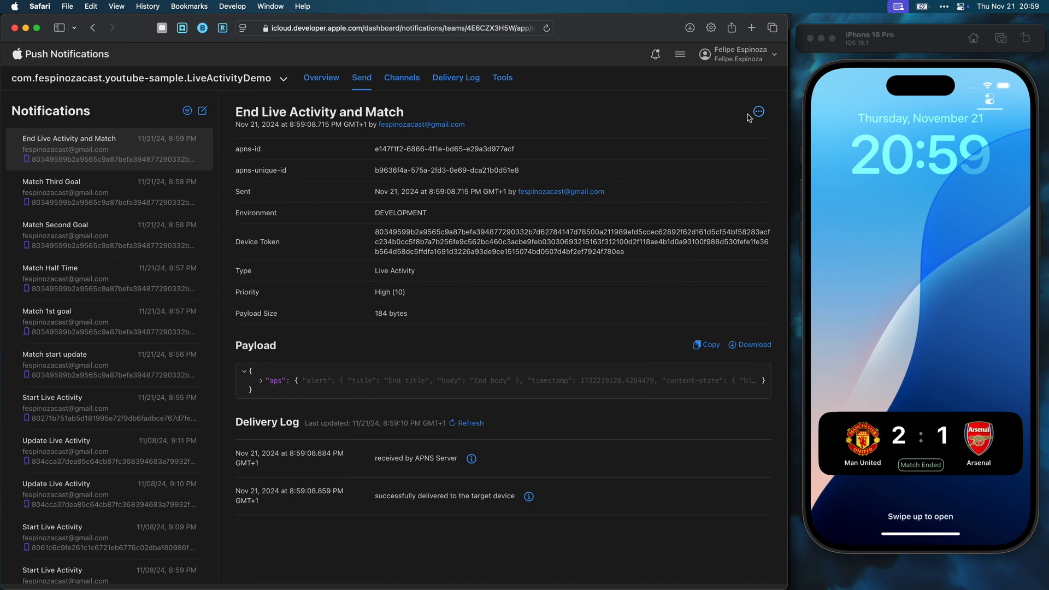
mouse_move(165, 416)
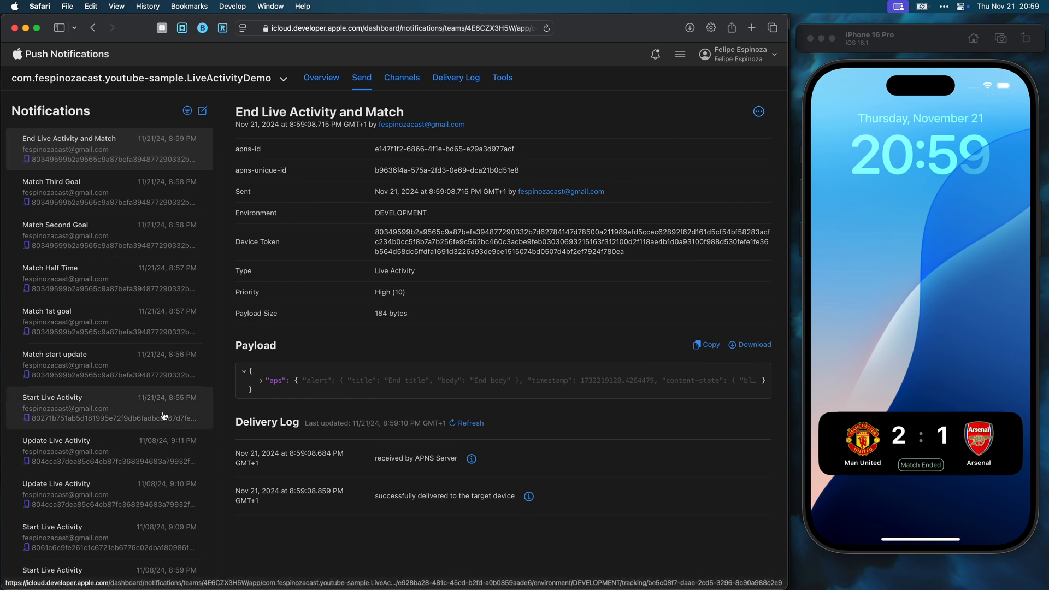
Step: Resend 'Start Live Activity' and expand the lock-screen stack showing the new 20:54 match
left_click(111, 408)
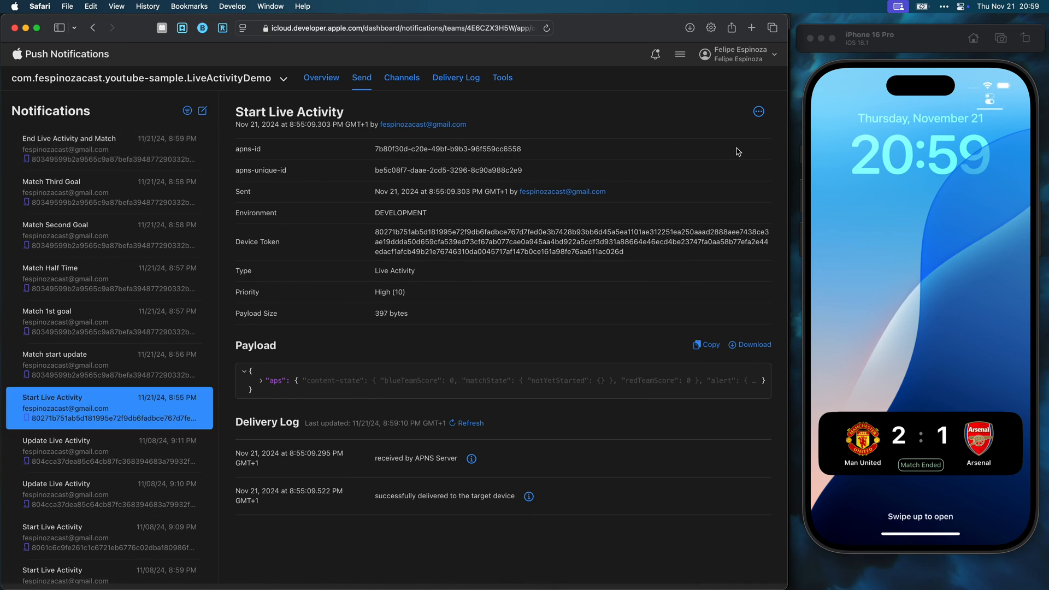
left_click(758, 111)
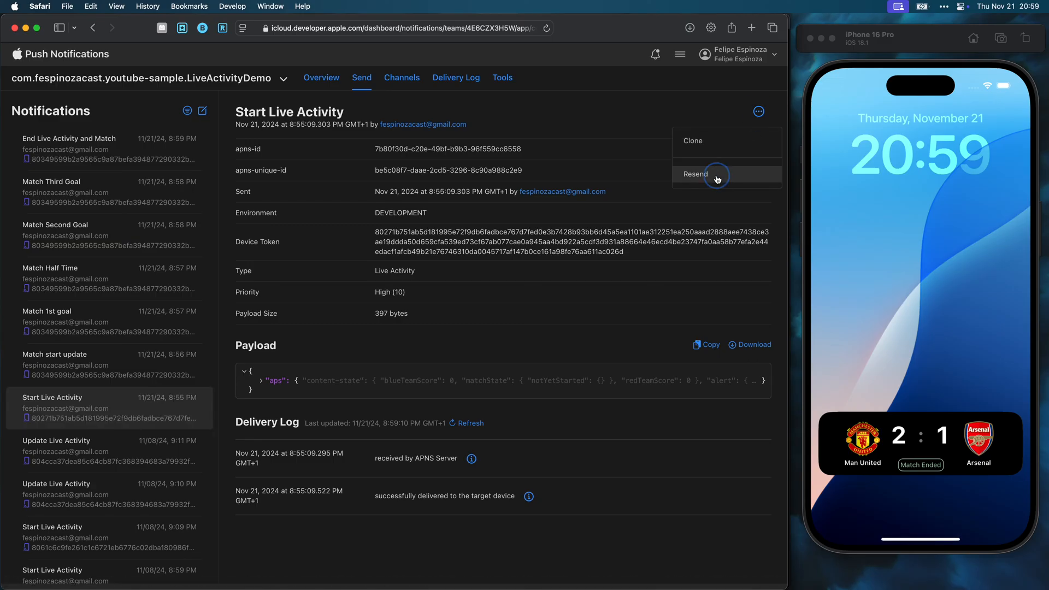
left_click(695, 173)
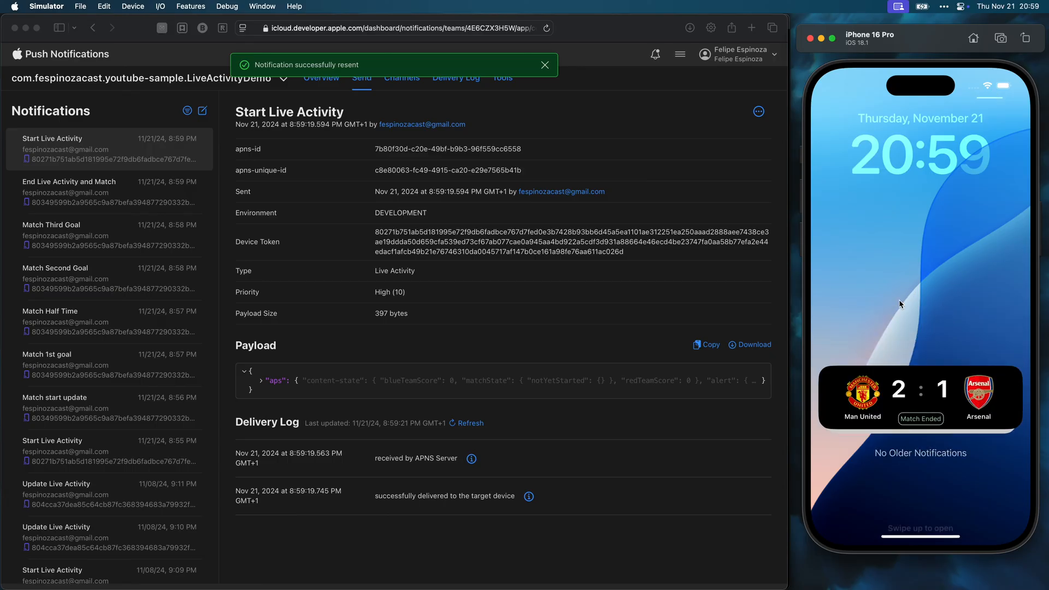
left_click(920, 397)
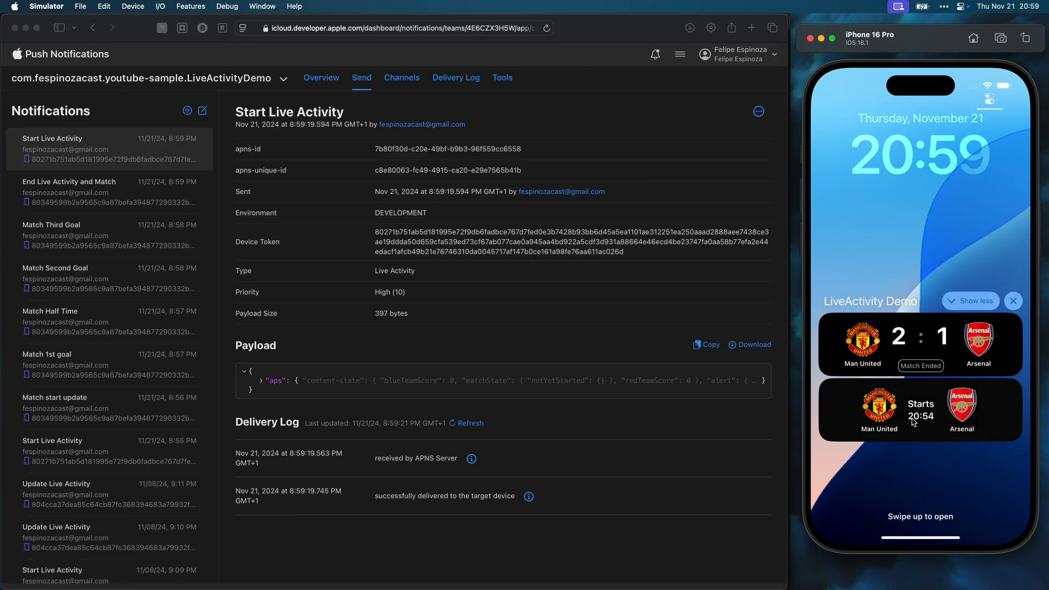